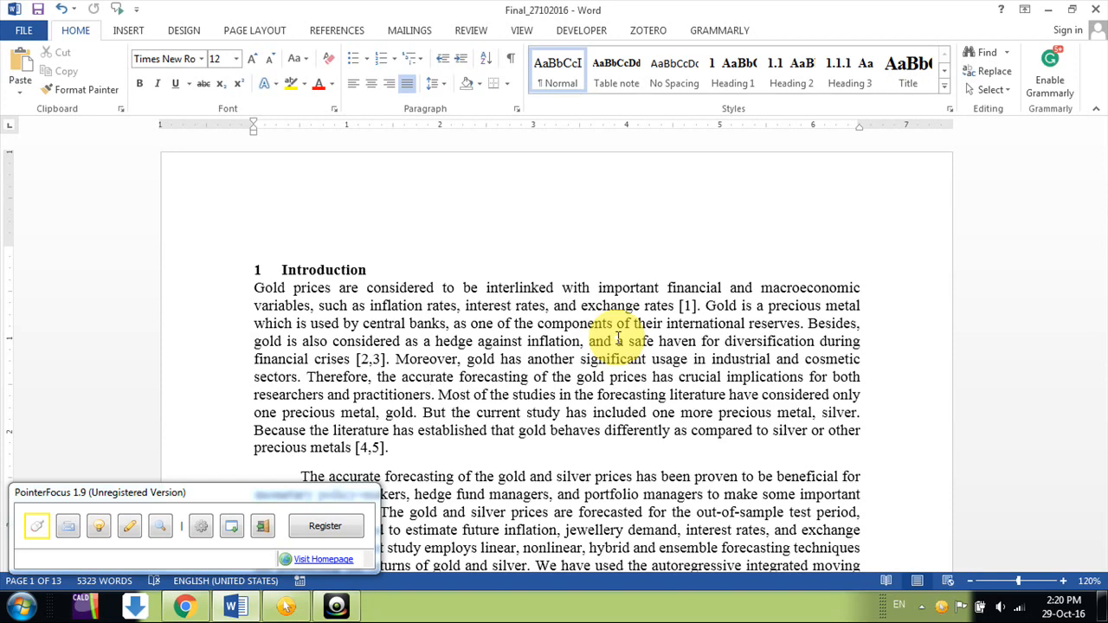
# Add a linked Table 1 reference before the bold Table 1 in the Data sentence.
pyautogui.scroll(-3)
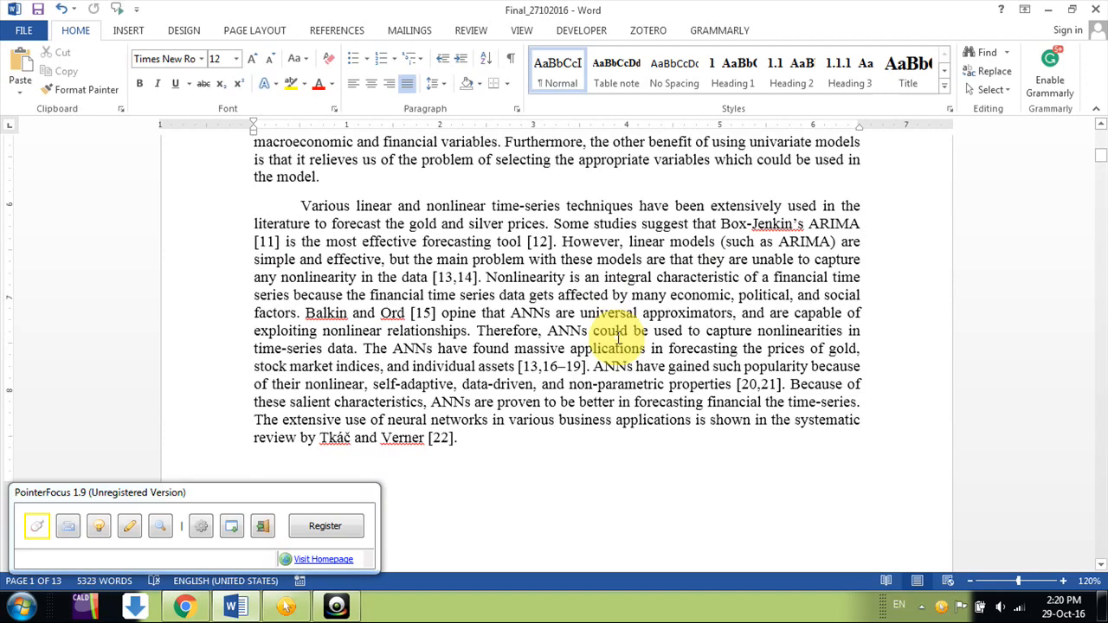
pyautogui.scroll(-3)
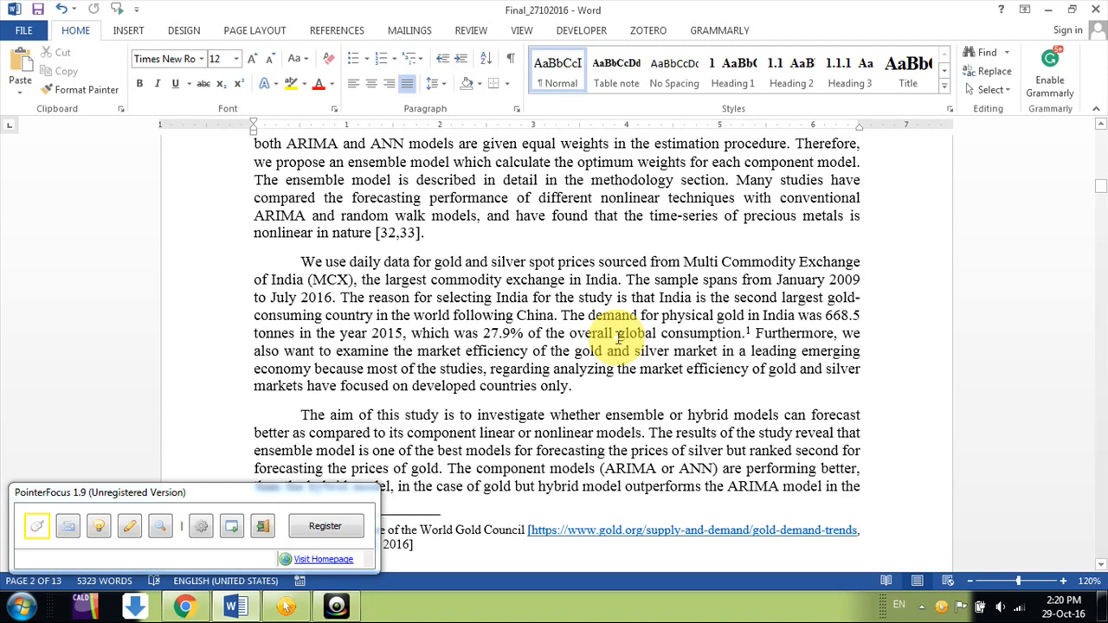
pyautogui.scroll(-3)
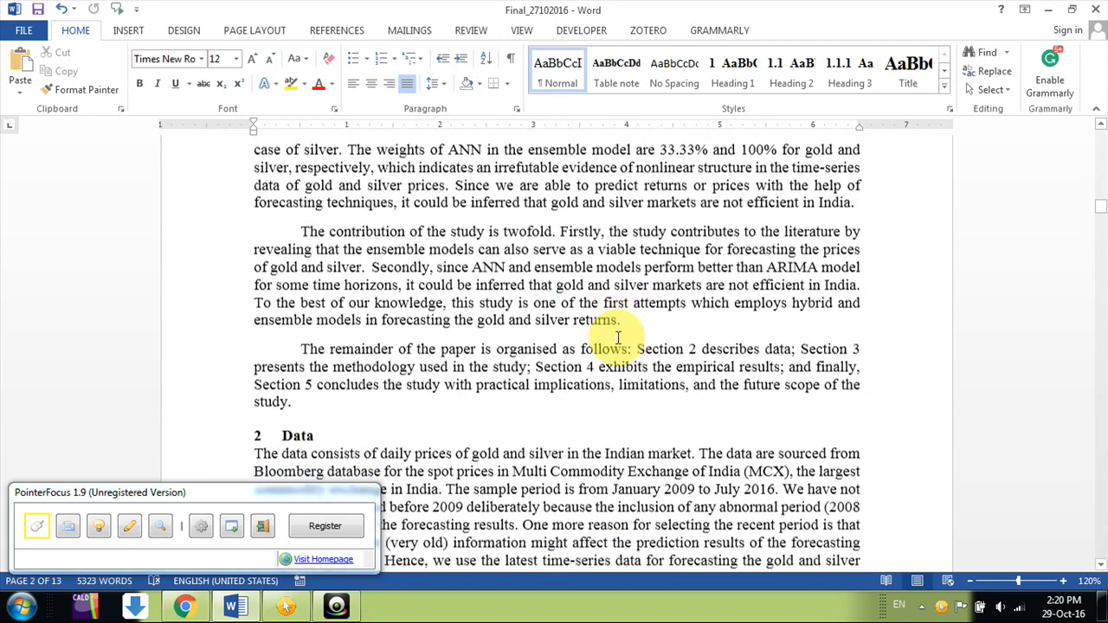
pyautogui.scroll(-3)
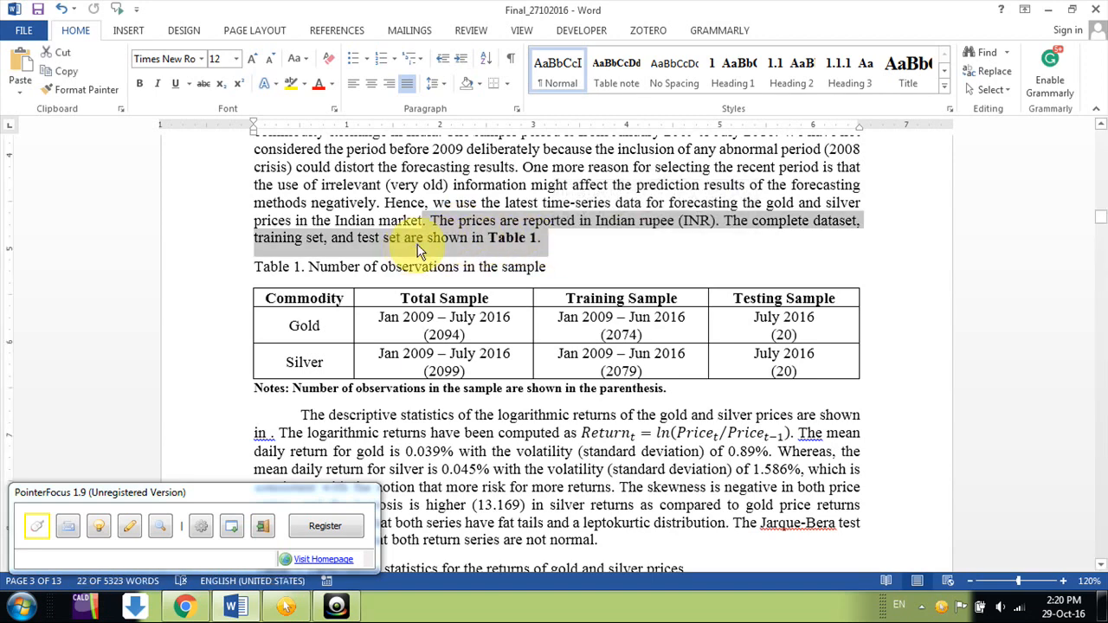
pyautogui.moveTo(481, 255)
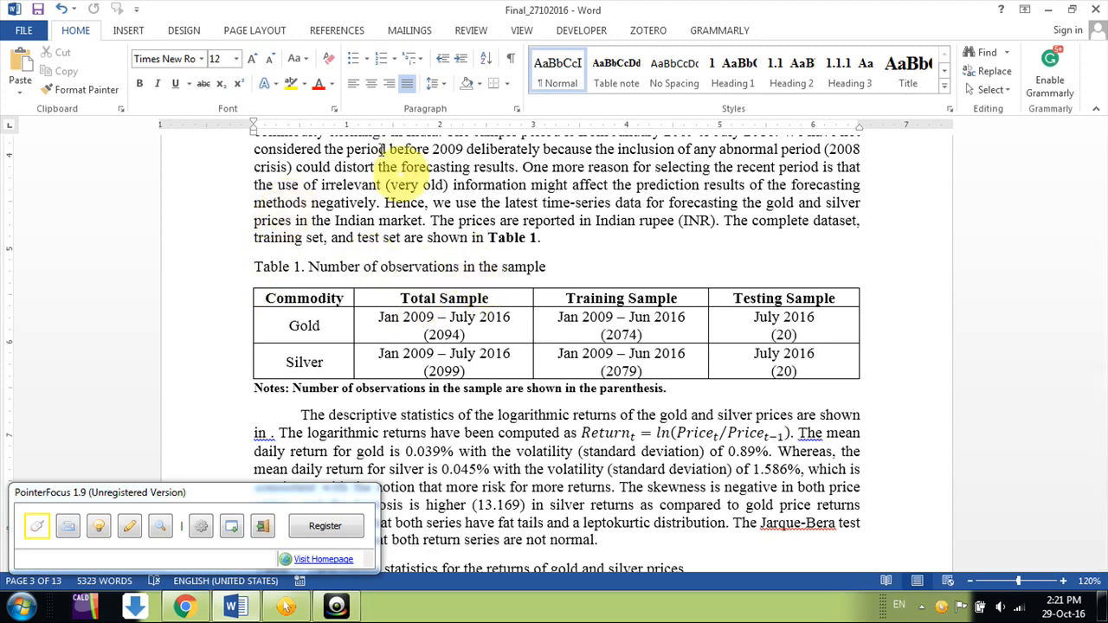
pyautogui.click(336, 29)
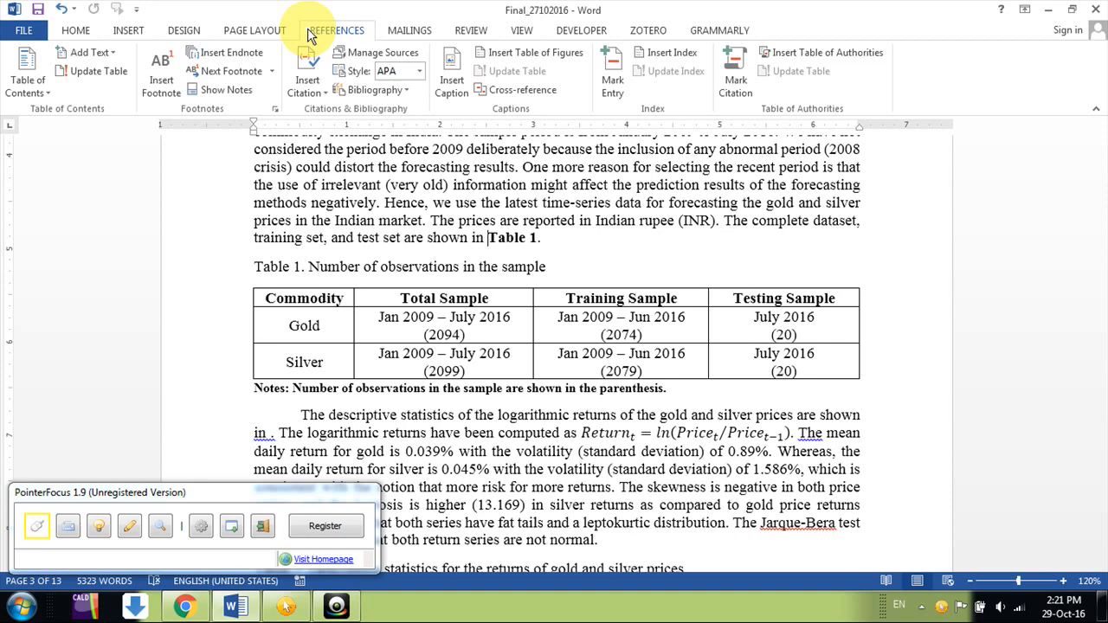
pyautogui.moveTo(519, 90)
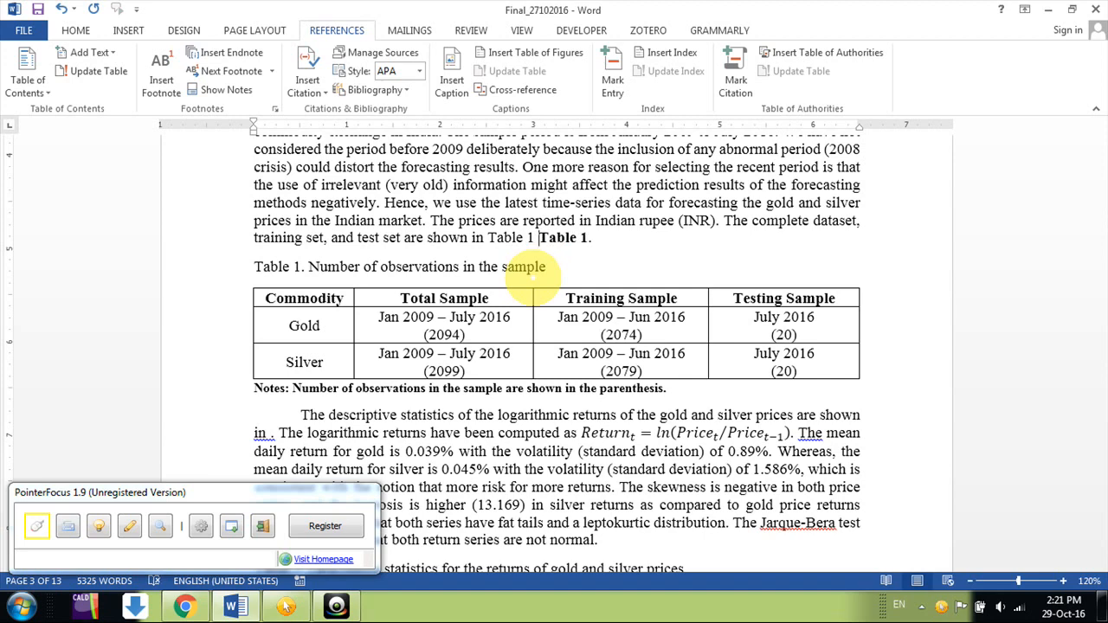
# Return to the introduction and leave a blank line after the contribution paragraph.
pyautogui.scroll(3)
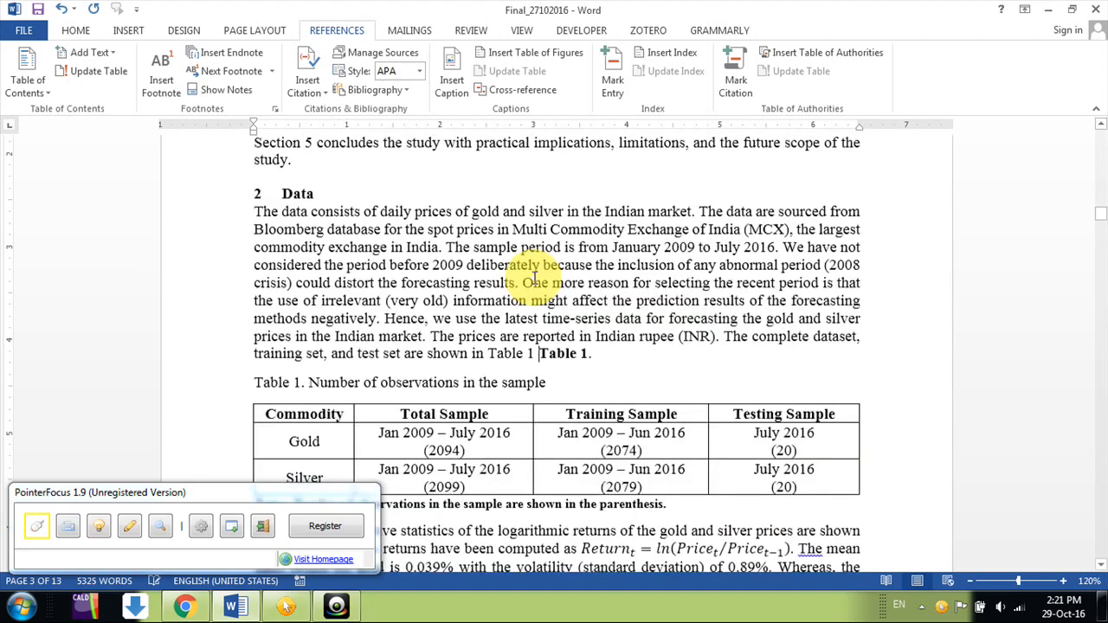
pyautogui.scroll(3)
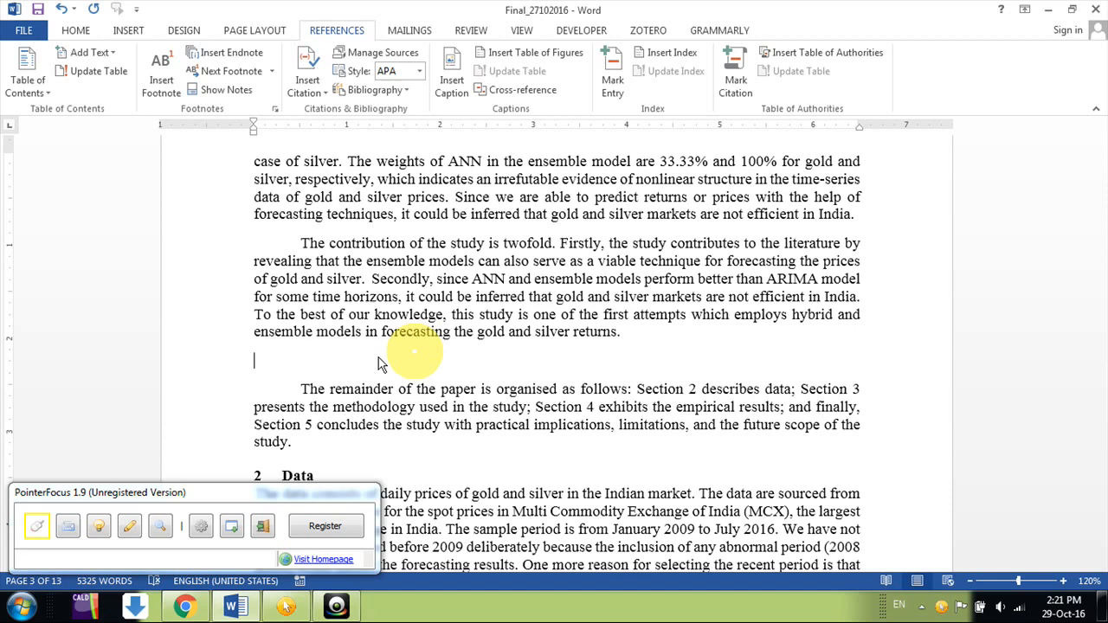
# Insert a new 3-column by 4-row table above the remainder paragraph.
pyautogui.click(128, 30)
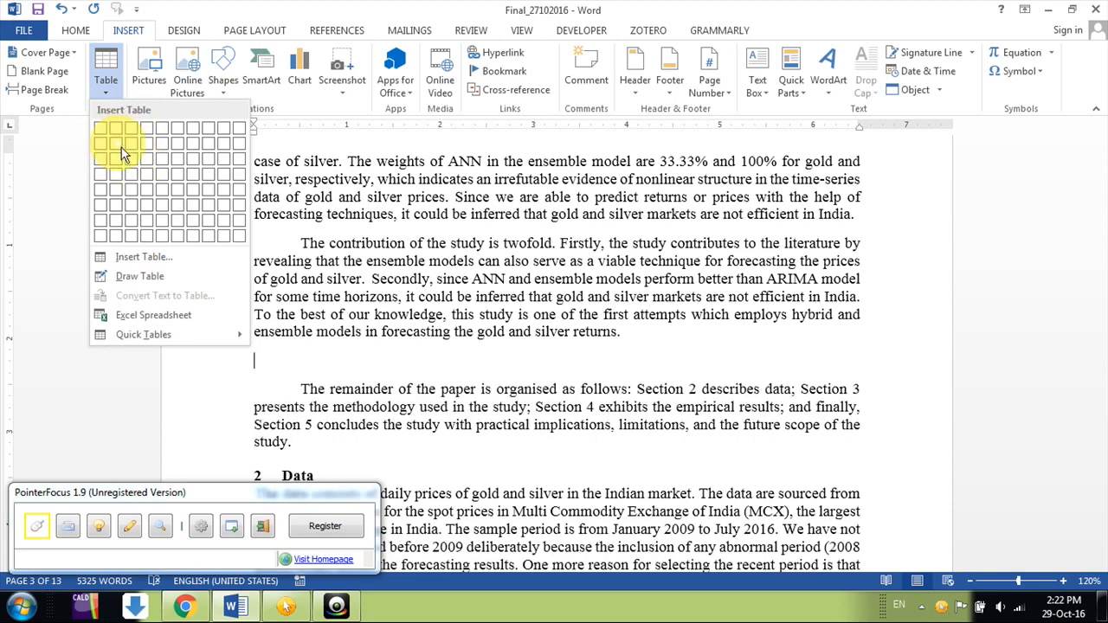
pyautogui.moveTo(134, 177)
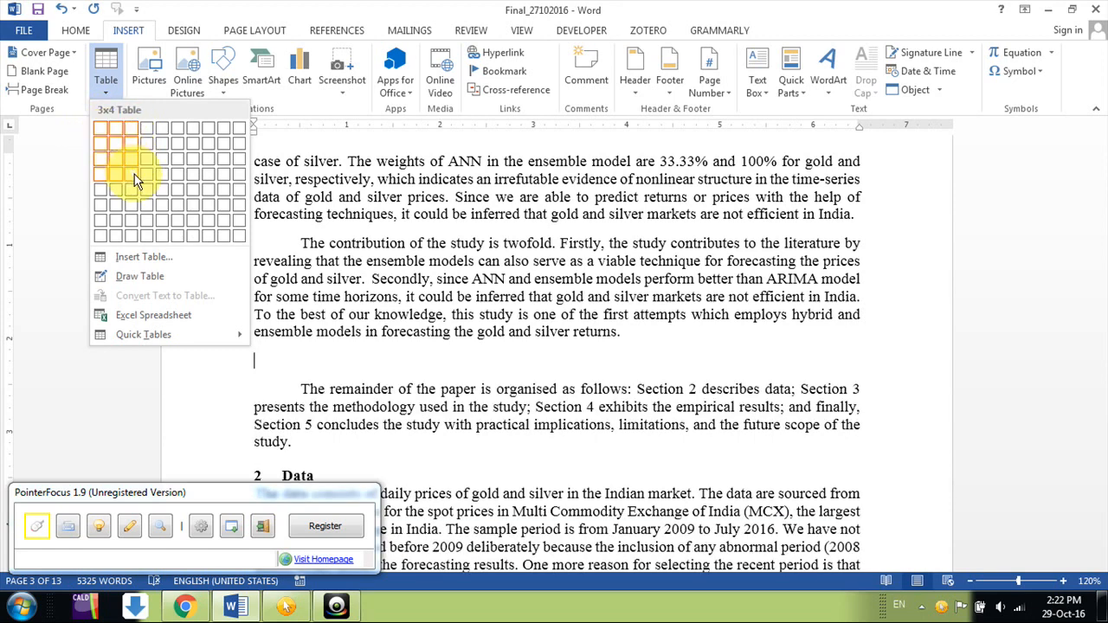
pyautogui.click(135, 177)
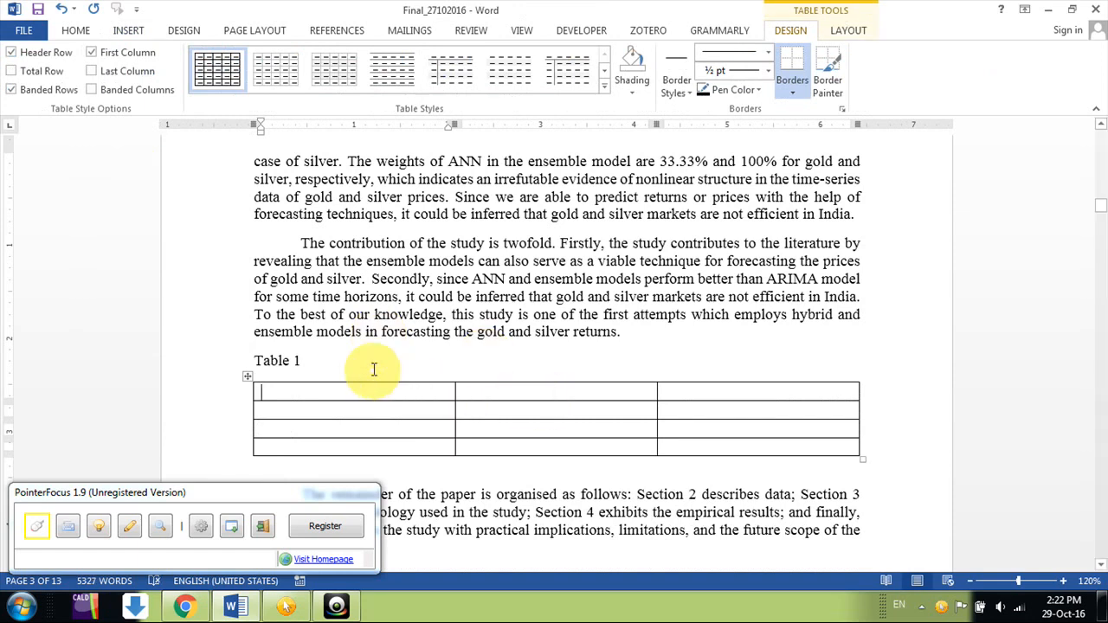
# Extend the new table's Table 1 caption with the typed title 'SARVESJh'.
pyautogui.click(303, 360)
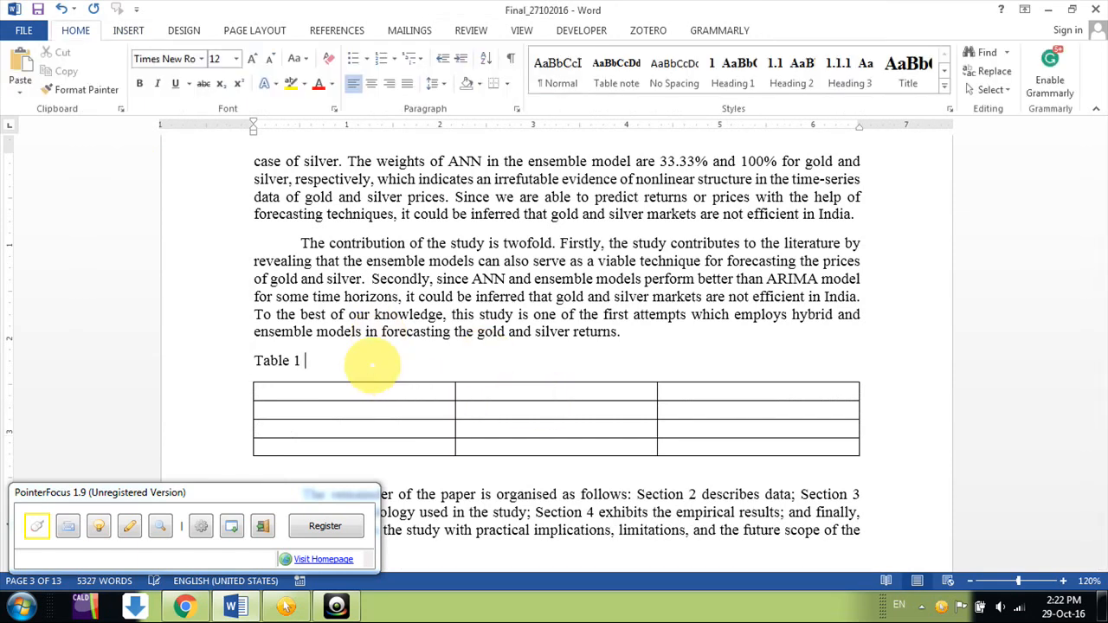
pyautogui.write('SA')
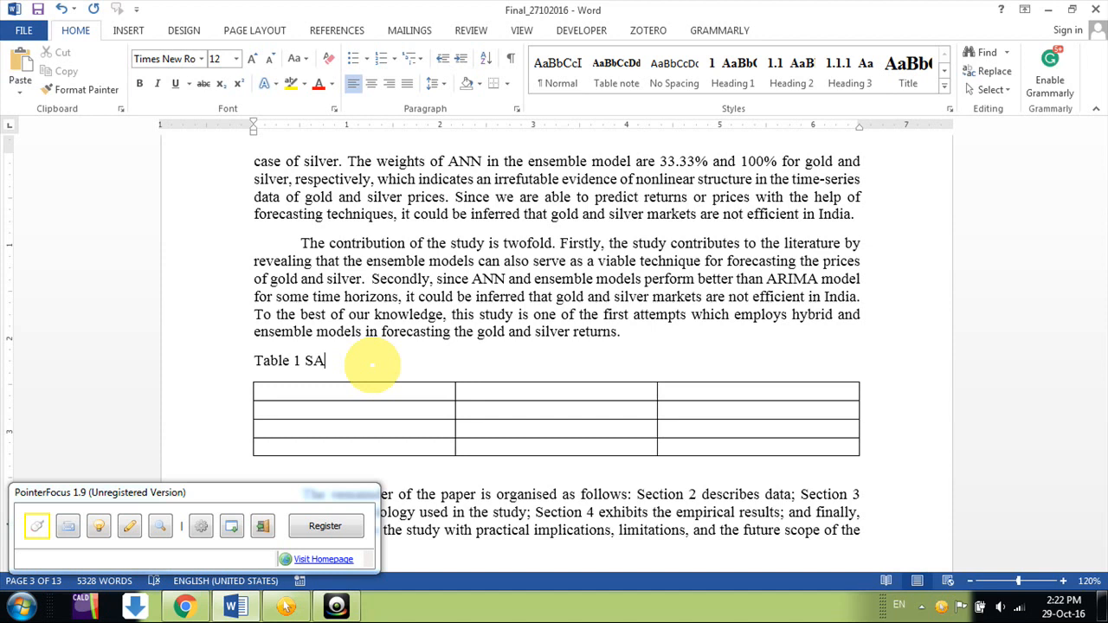
pyautogui.write('RVESJ')
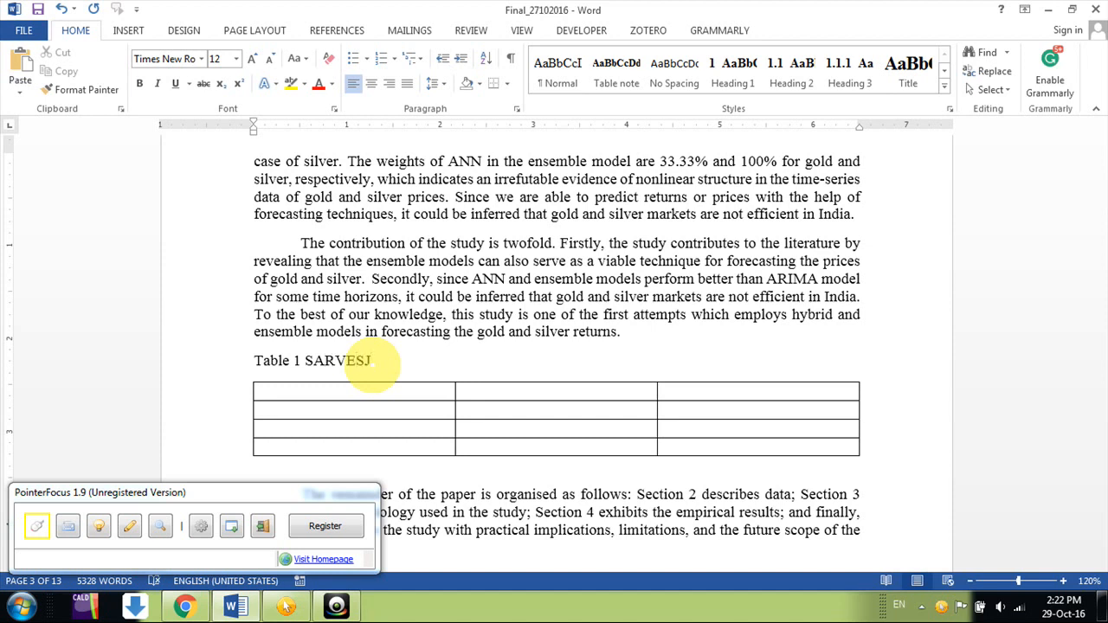
pyautogui.write('h')
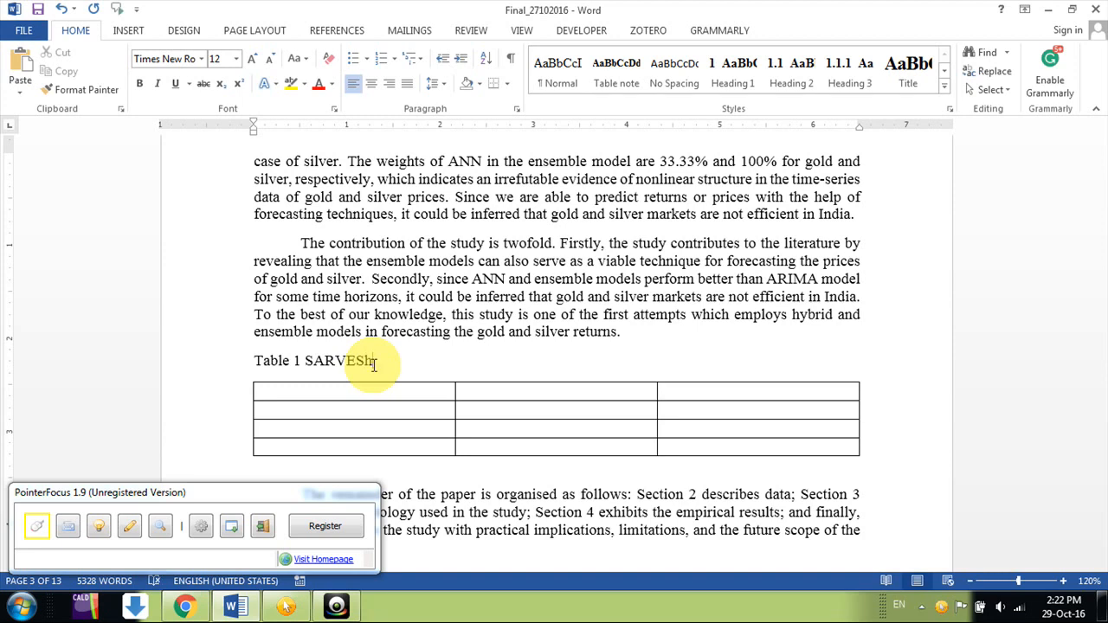
pyautogui.scroll(-3)
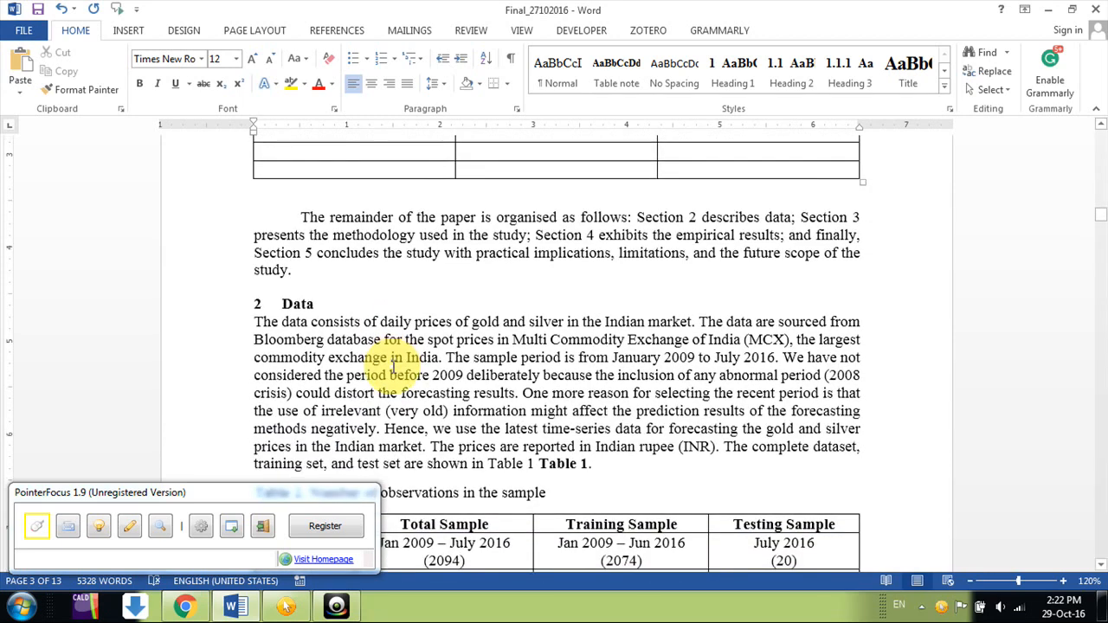
# Update the bold reference field after the Data sentence so it reads Table 2.
pyautogui.scroll(-3)
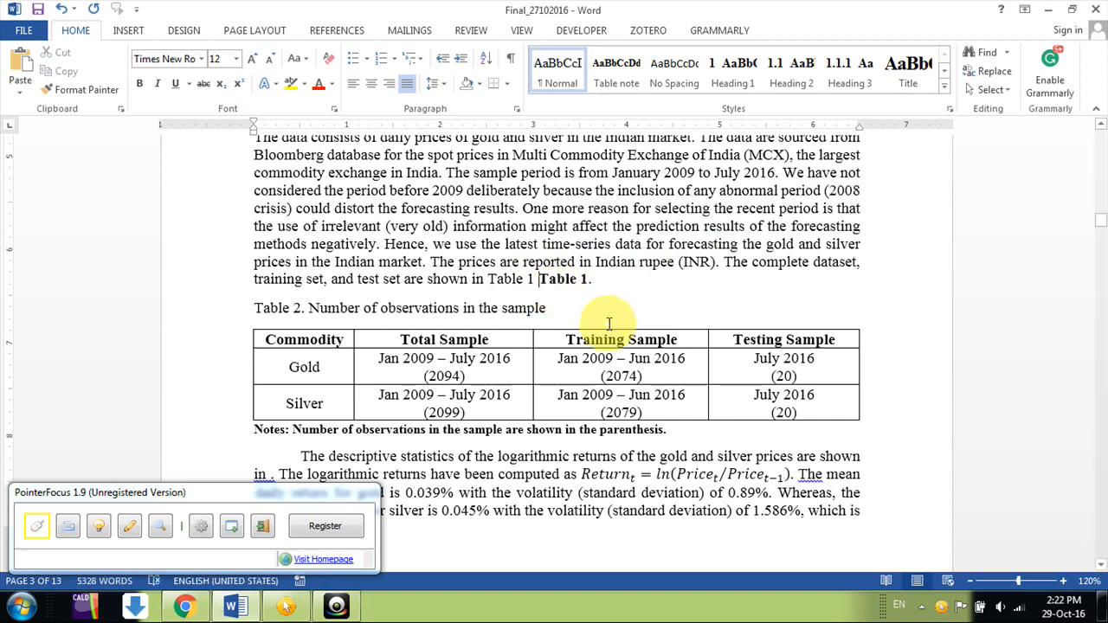
pyautogui.moveTo(575, 309)
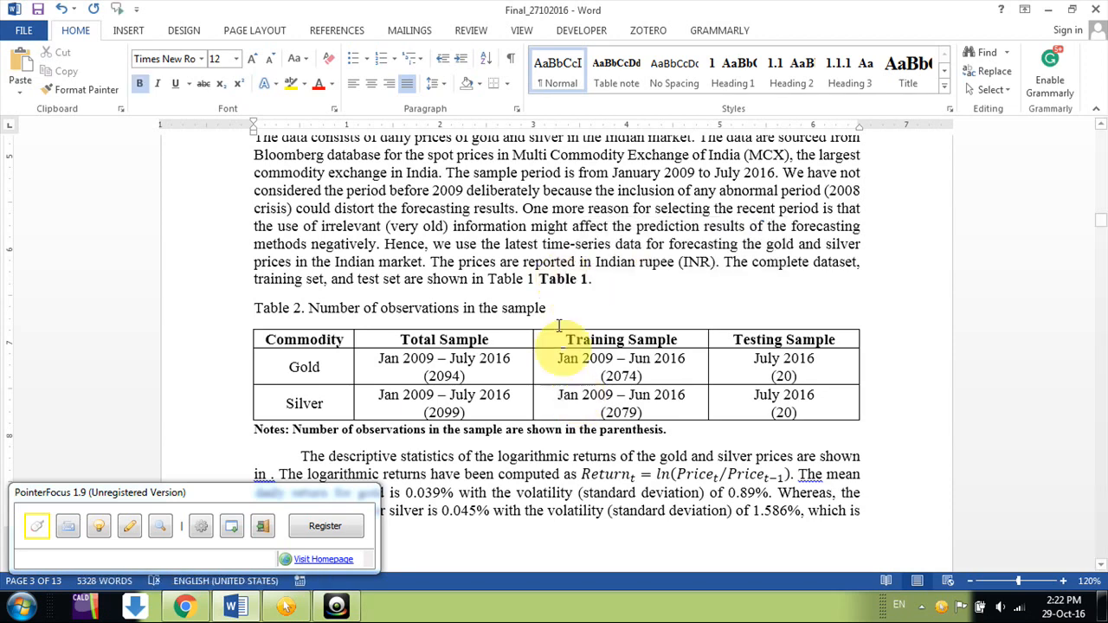
pyautogui.rightClick(549, 279)
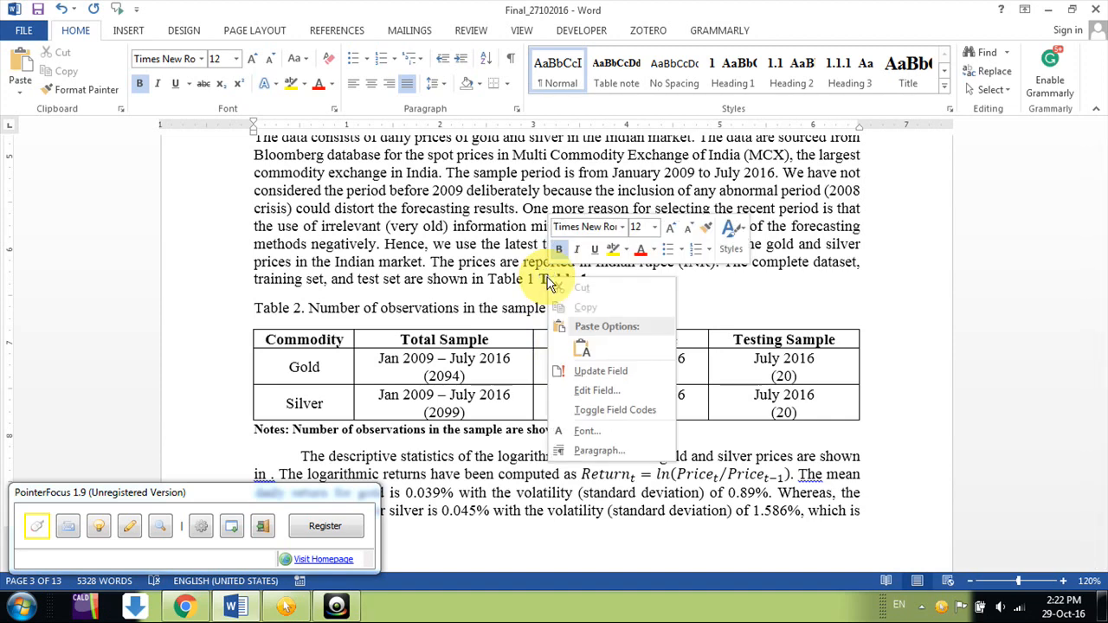
pyautogui.click(601, 370)
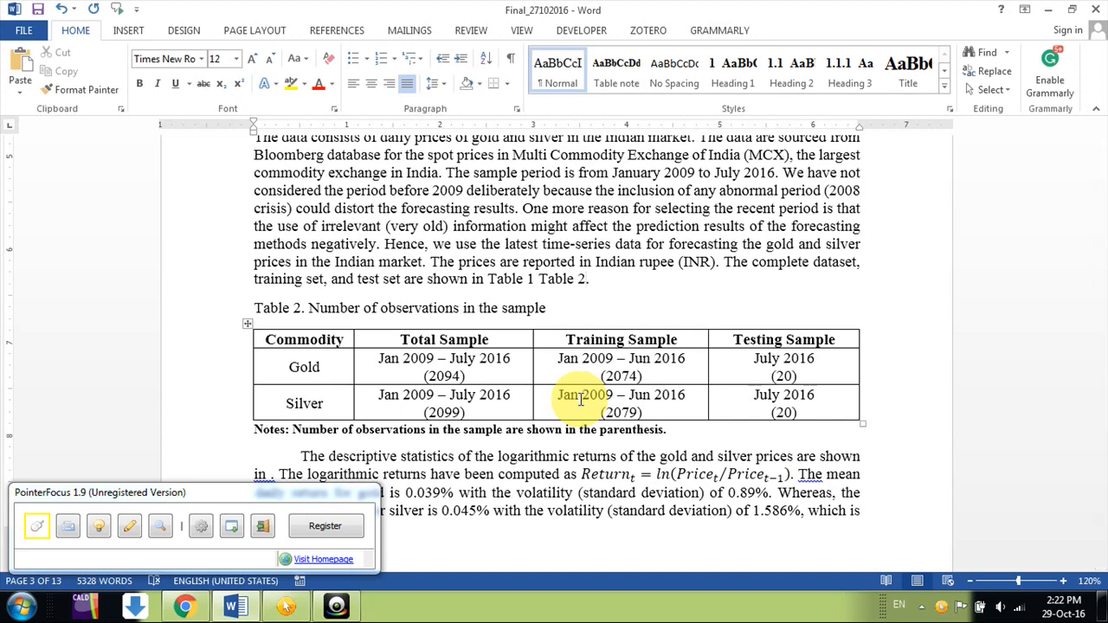
pyautogui.click(587, 279)
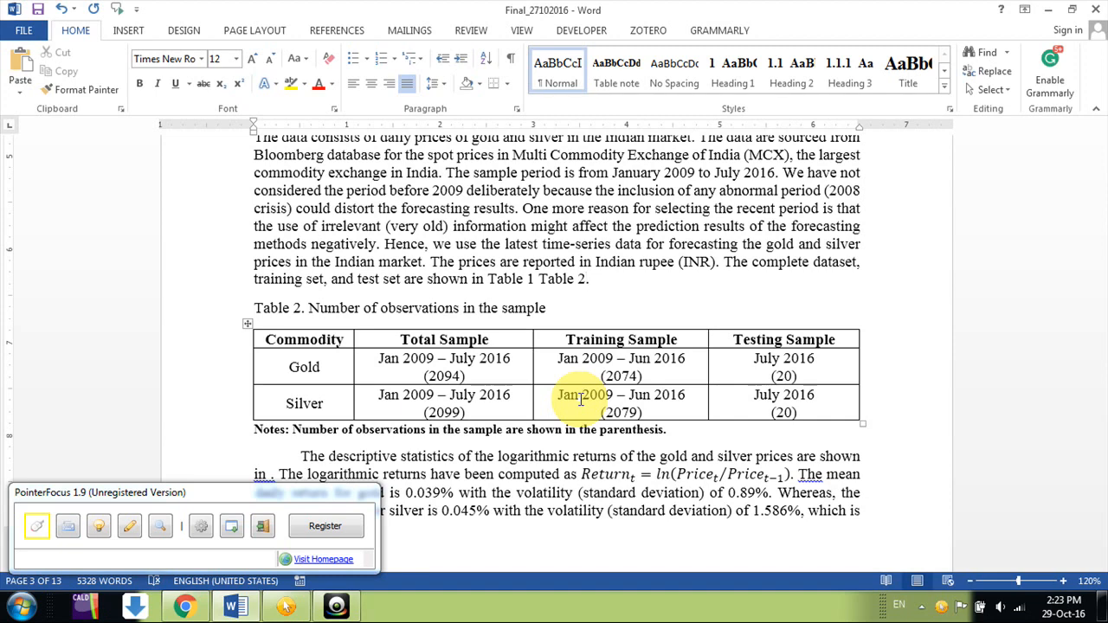
pyautogui.click(587, 278)
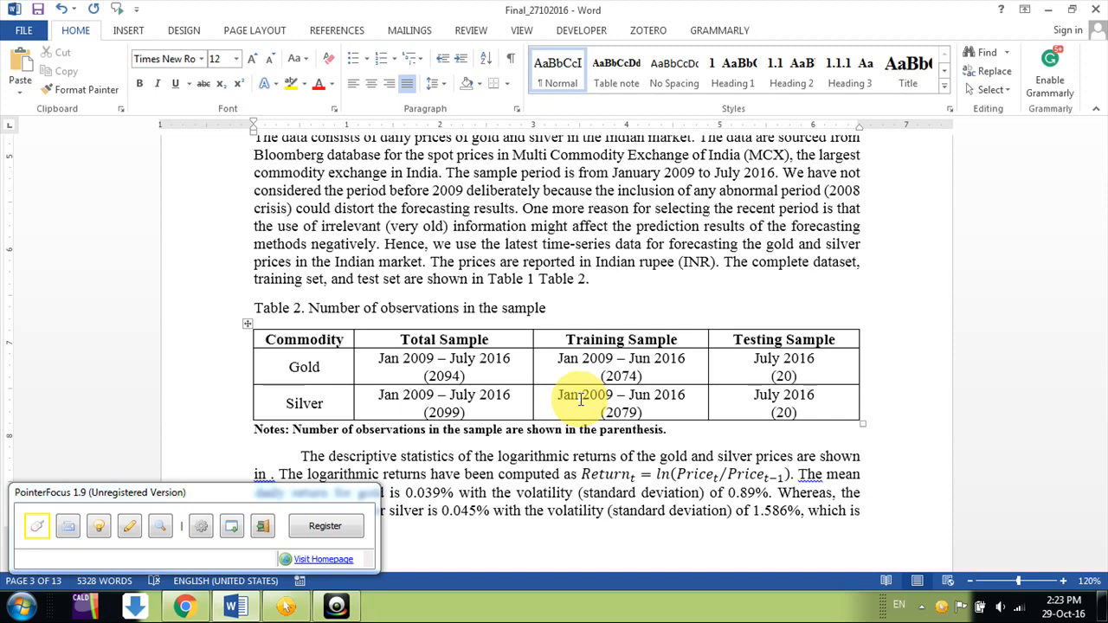
pyautogui.click(586, 279)
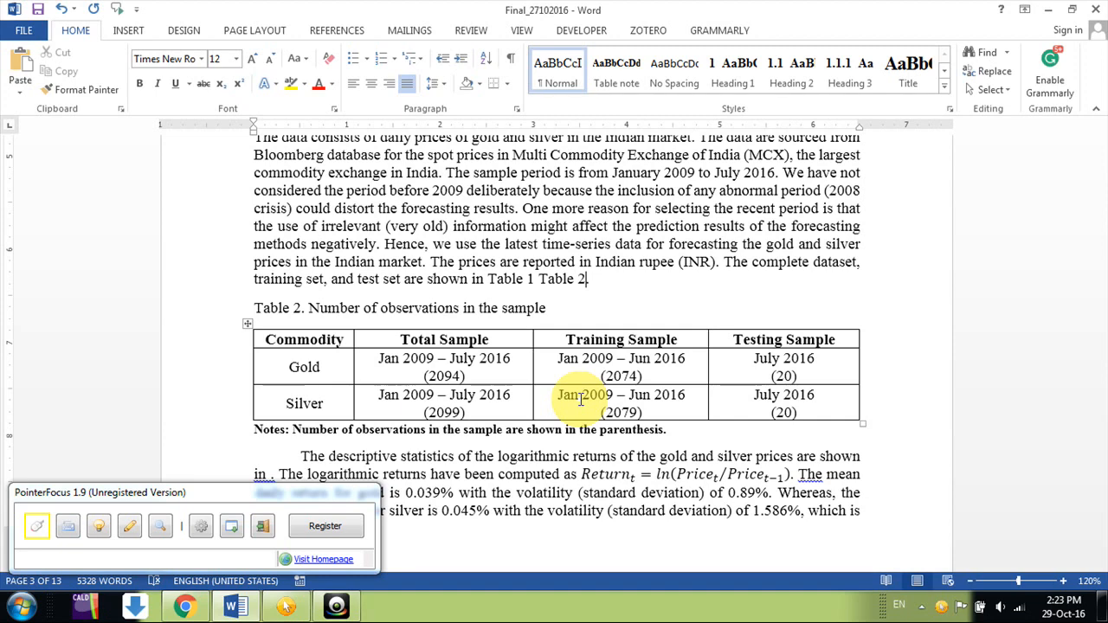
# Delete both table references from the Data sentence and bring up the Cross-reference dialog.
pyautogui.press('BackSpace')
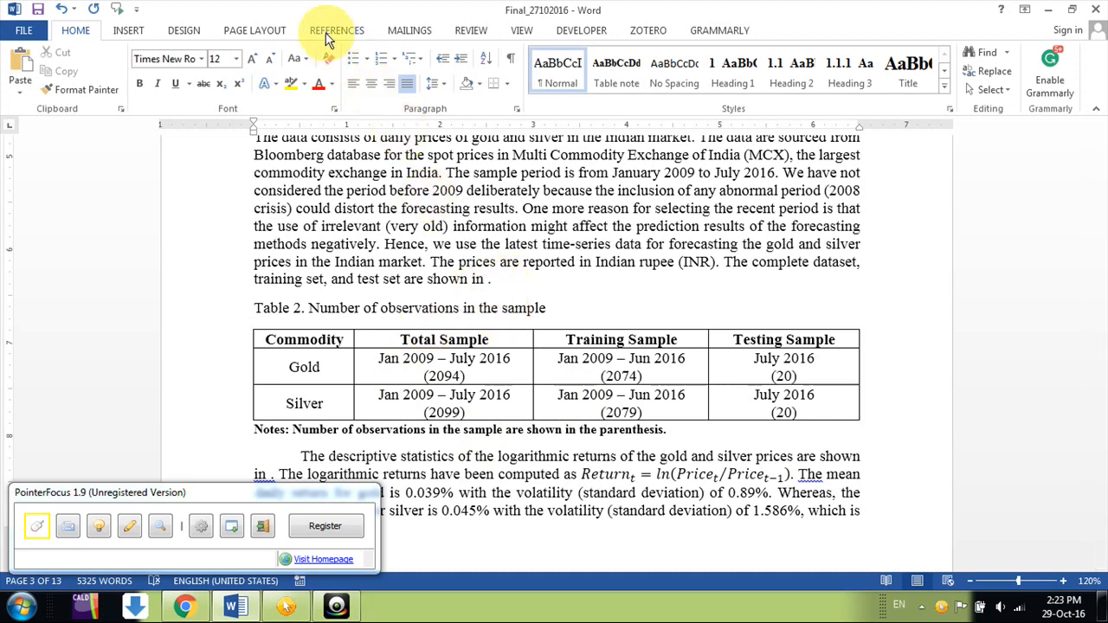
pyautogui.click(335, 30)
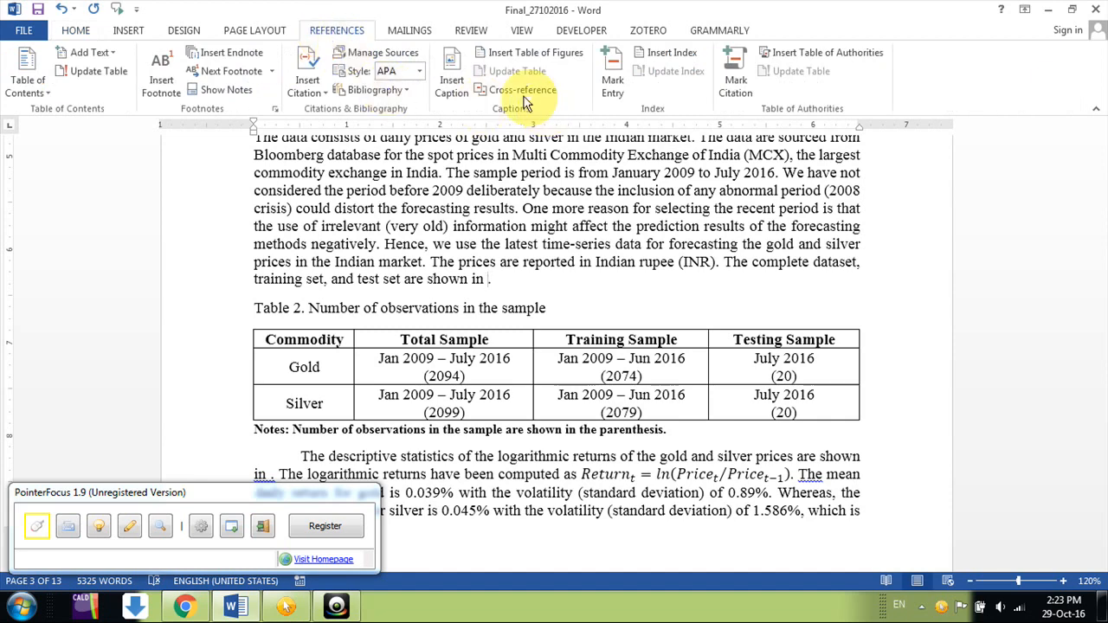
pyautogui.click(522, 90)
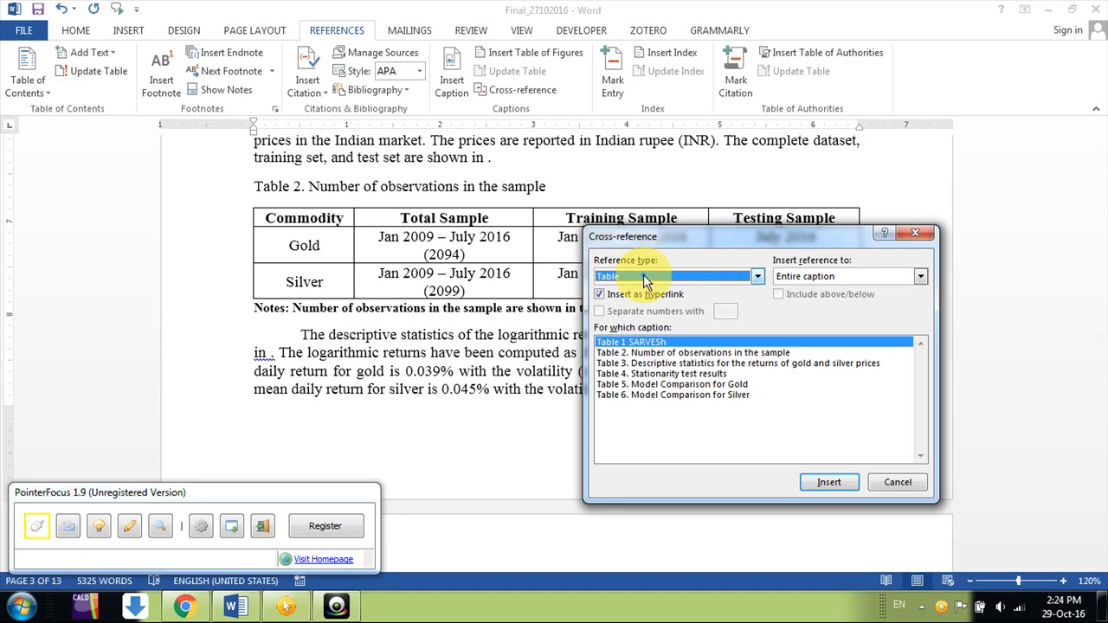
# Keep Reference type Table with 'Only label and number' as the inserted part.
pyautogui.click(756, 277)
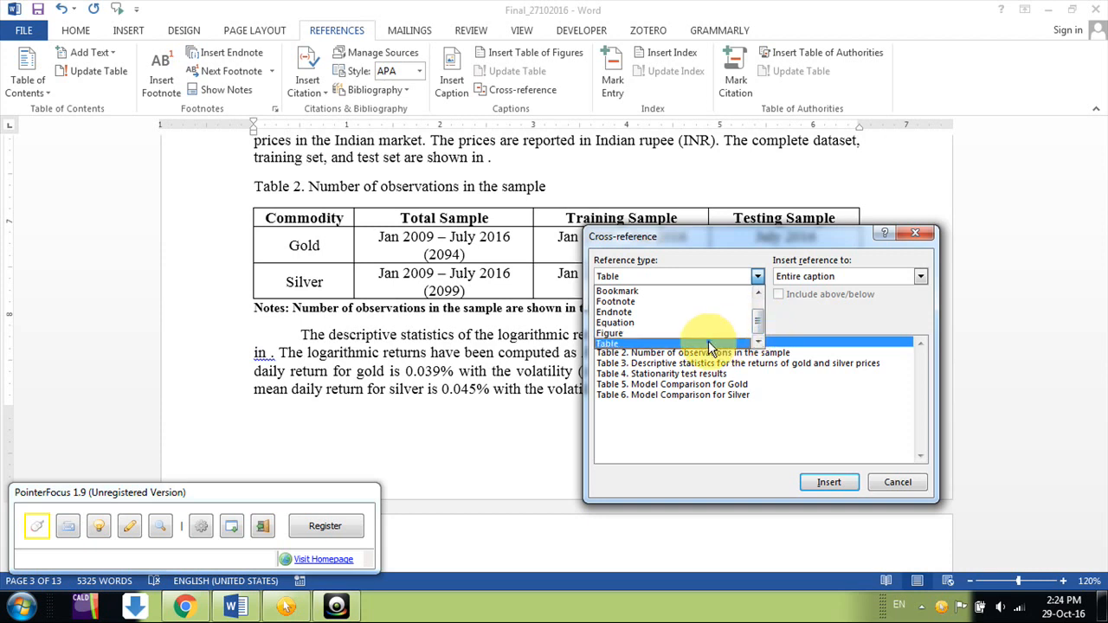
pyautogui.click(608, 344)
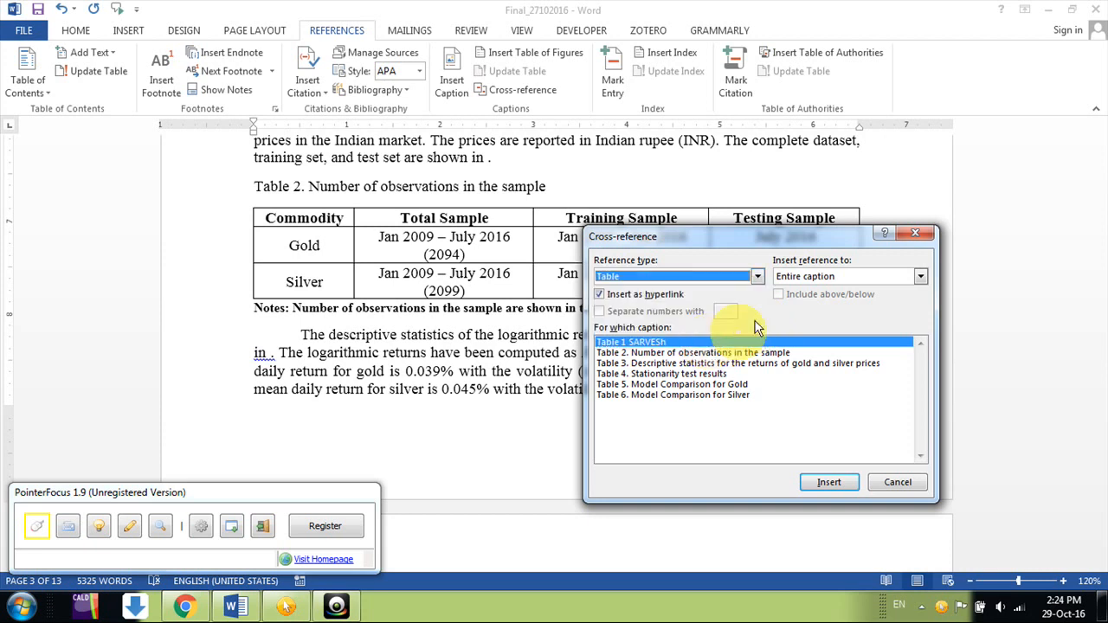
pyautogui.click(920, 276)
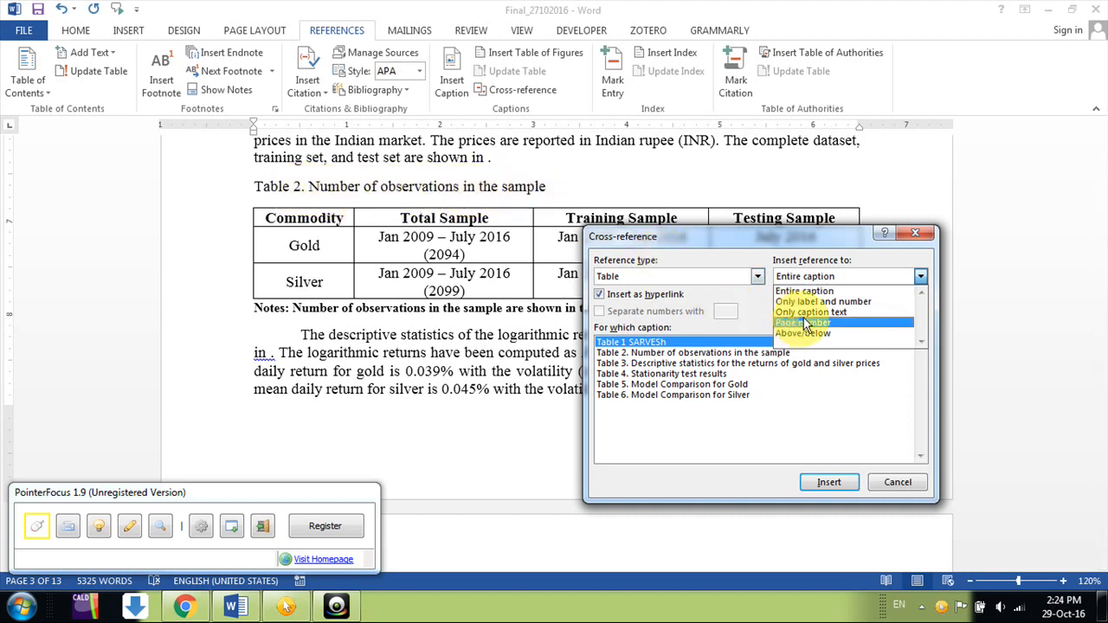
pyautogui.click(809, 301)
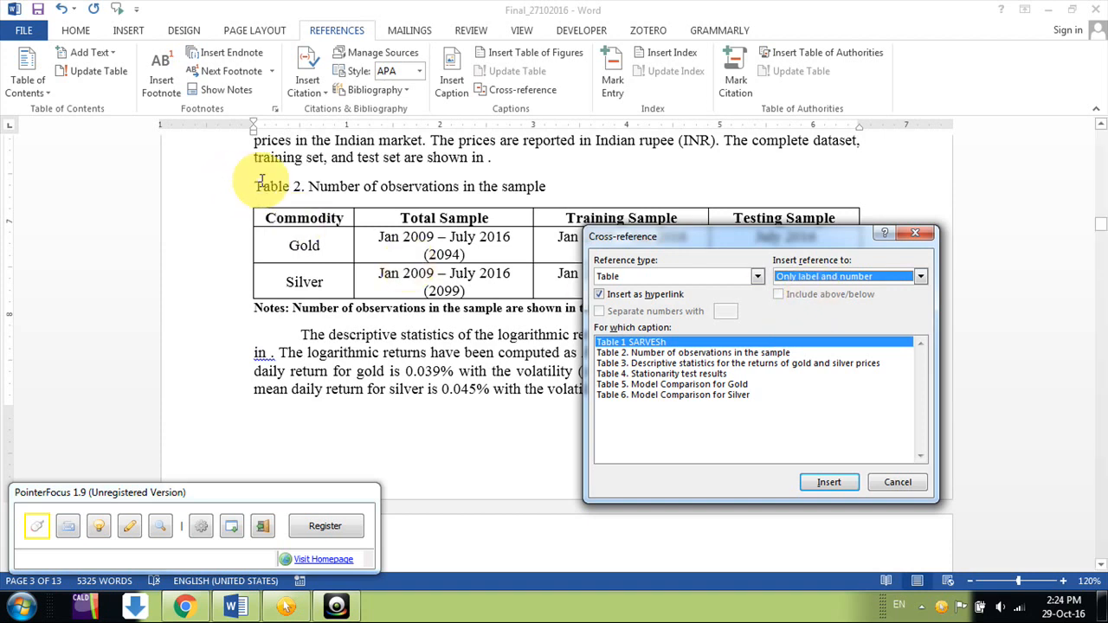
pyautogui.moveTo(818, 275)
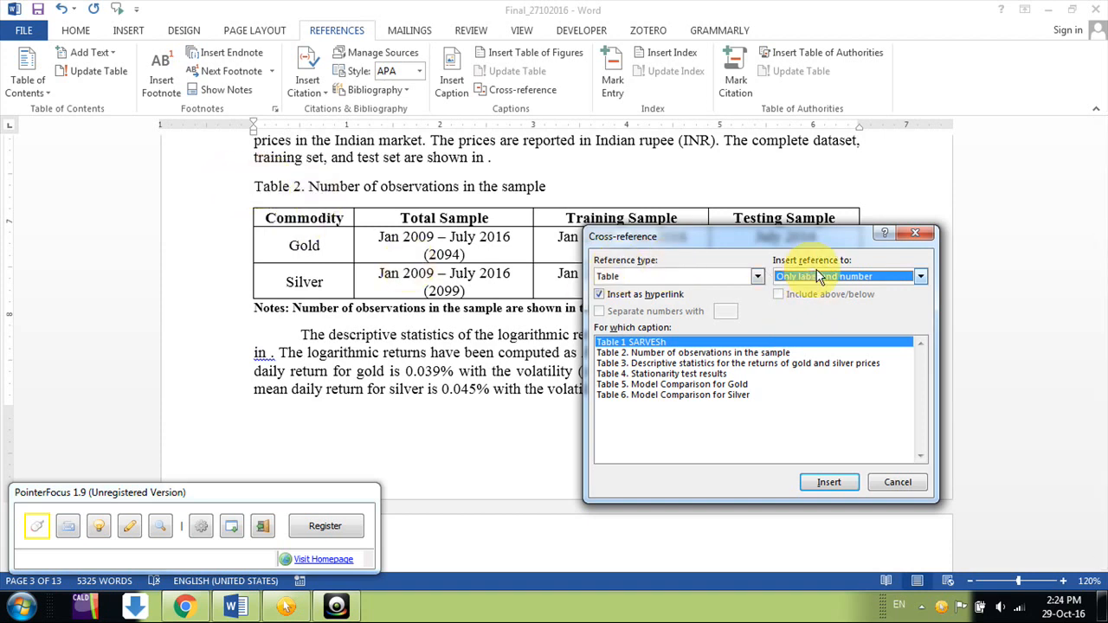
pyautogui.click(921, 275)
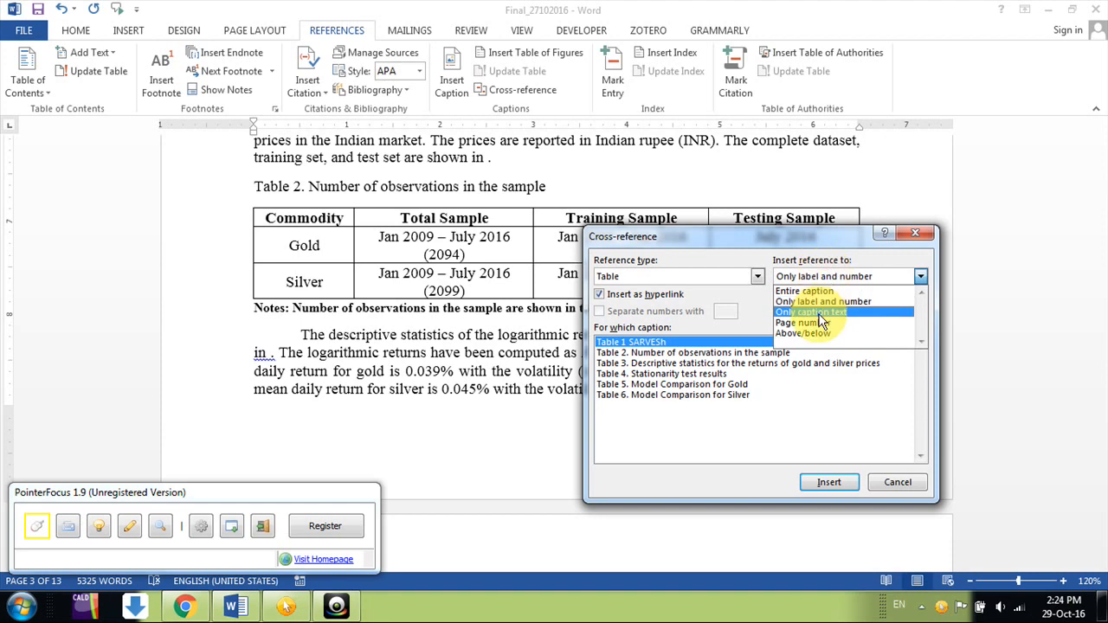
pyautogui.moveTo(803, 334)
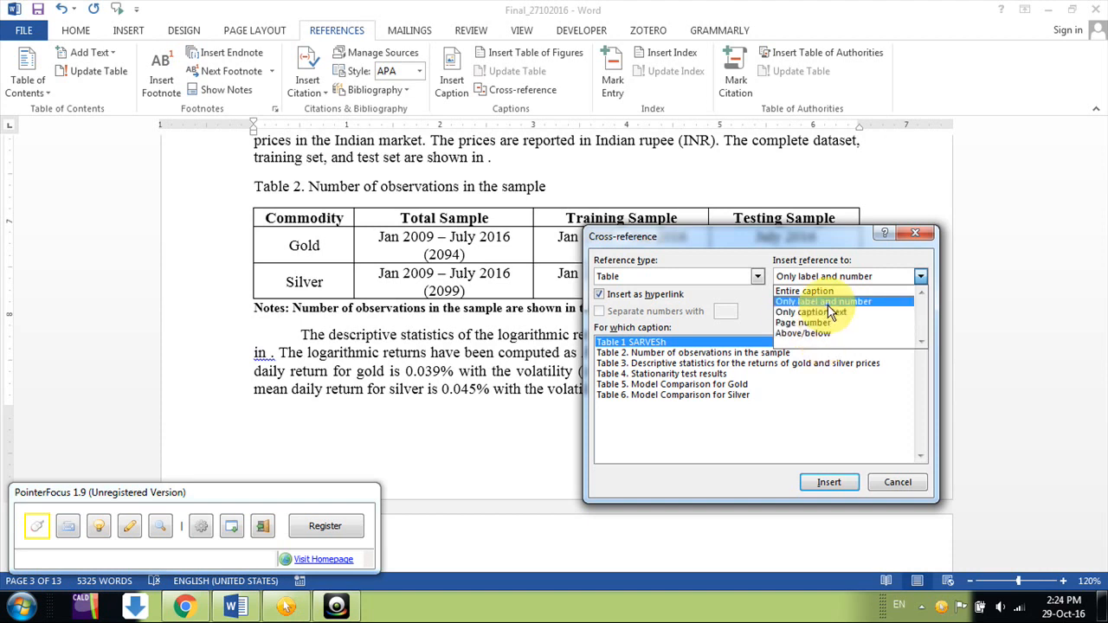
pyautogui.click(822, 302)
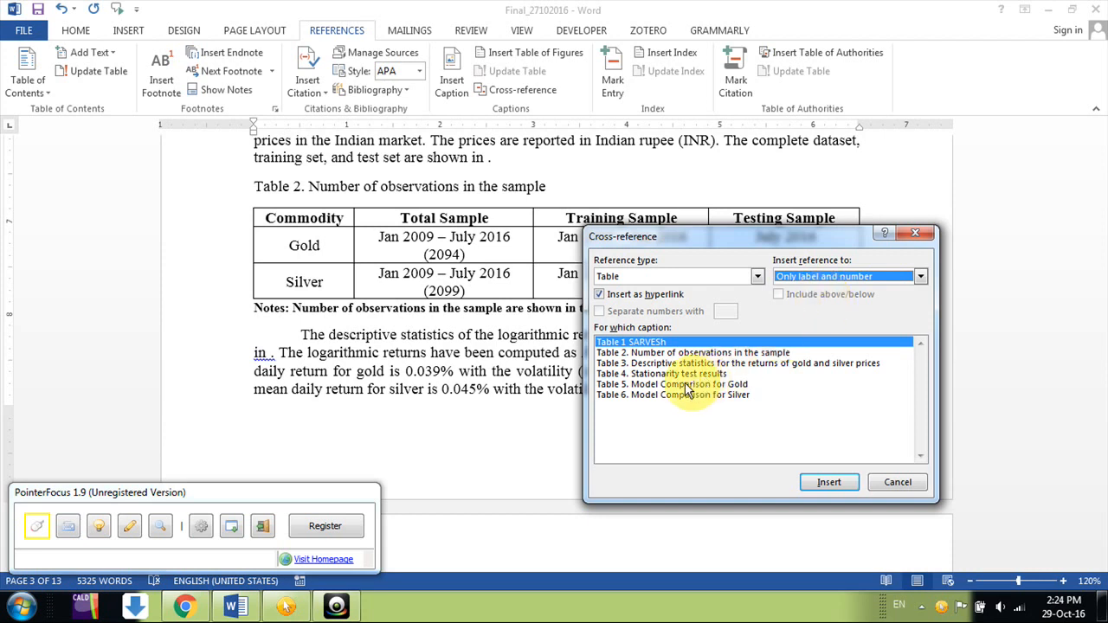
# Insert a linked reference to Table 2, Number of observations in the sample.
pyautogui.click(692, 352)
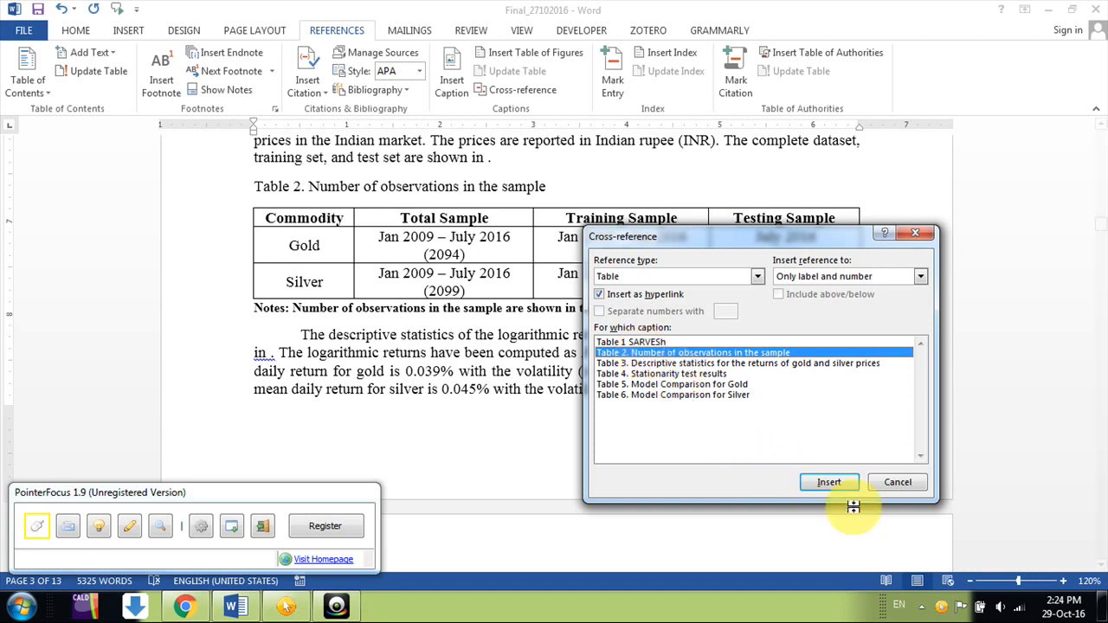
pyautogui.moveTo(718, 281)
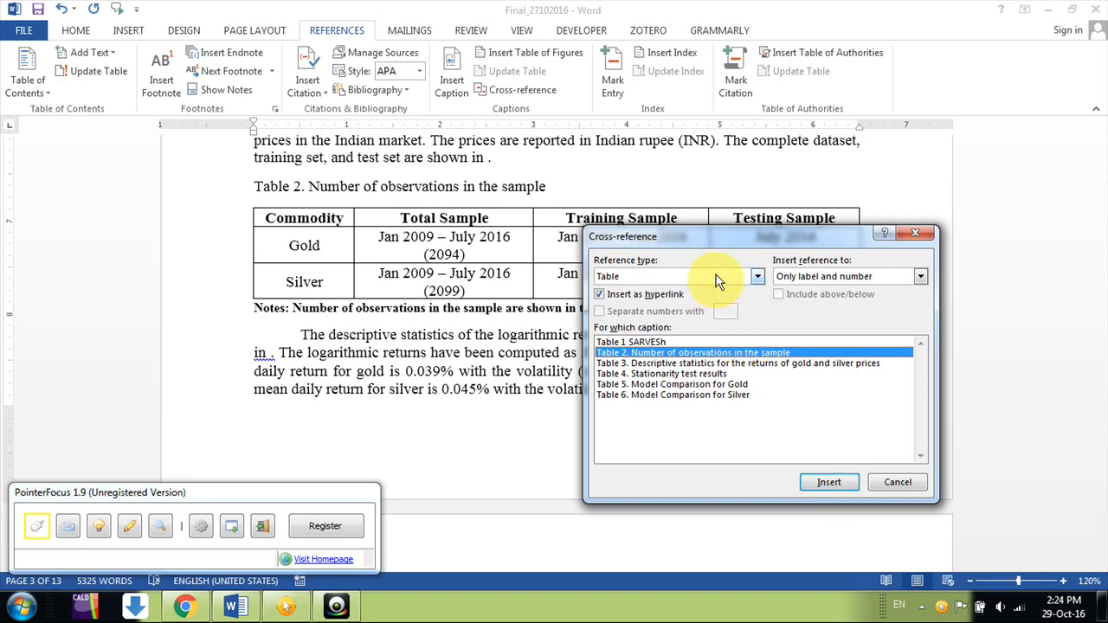
pyautogui.click(757, 276)
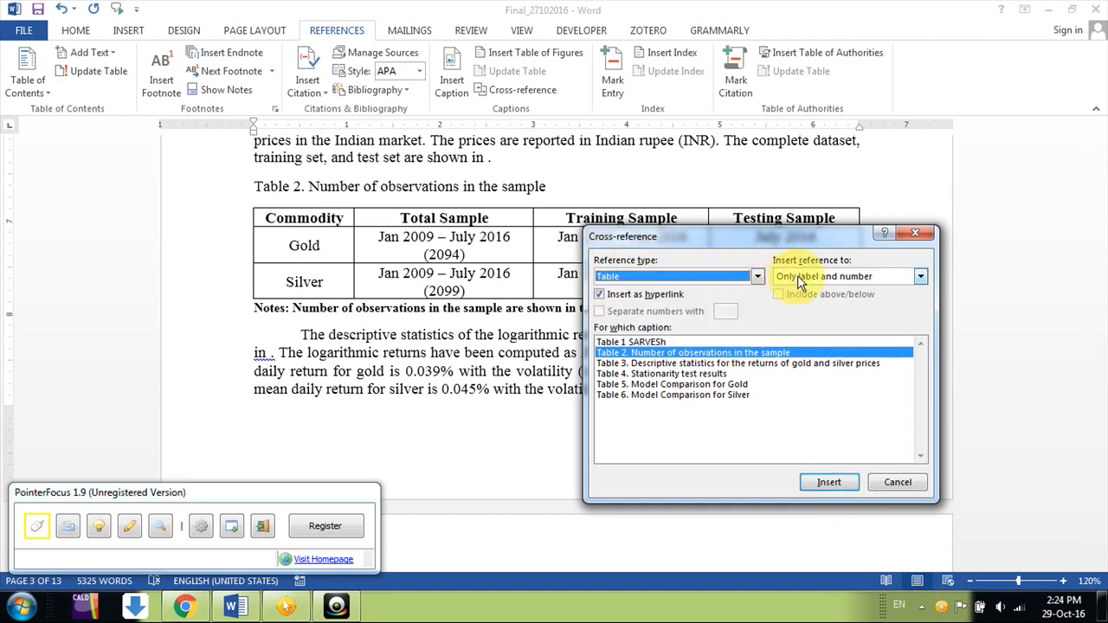
pyautogui.click(844, 276)
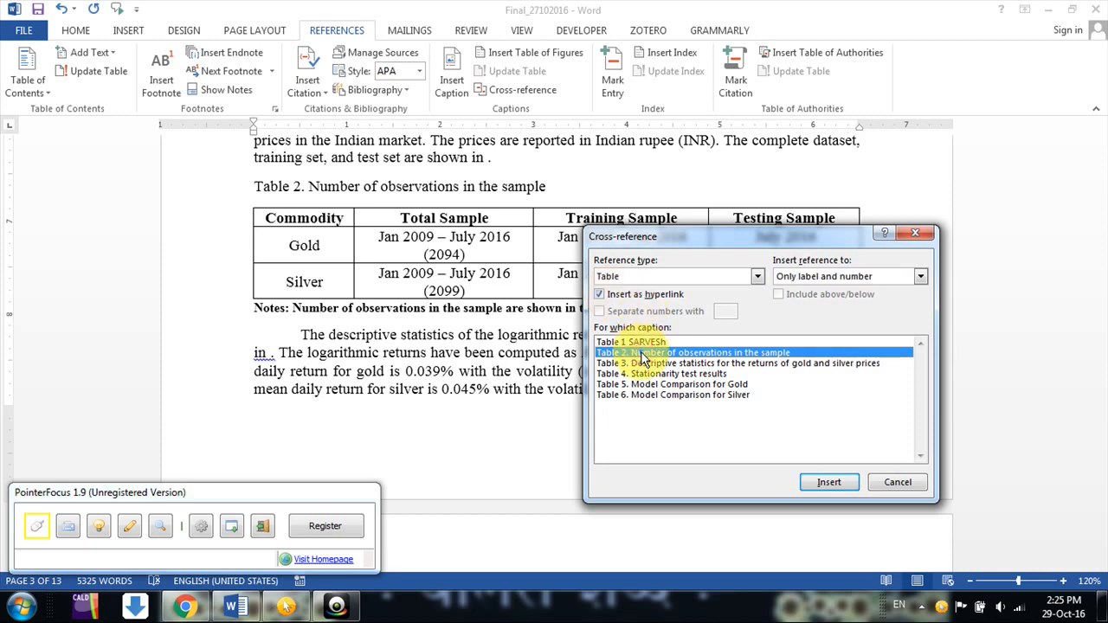
pyautogui.moveTo(730, 414)
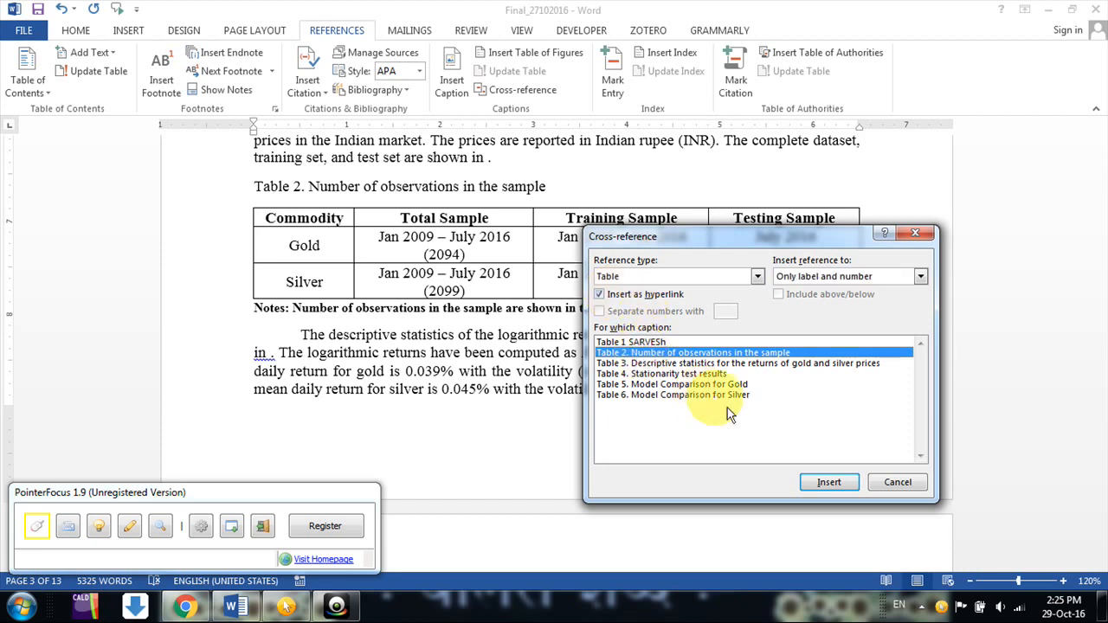
pyautogui.click(828, 482)
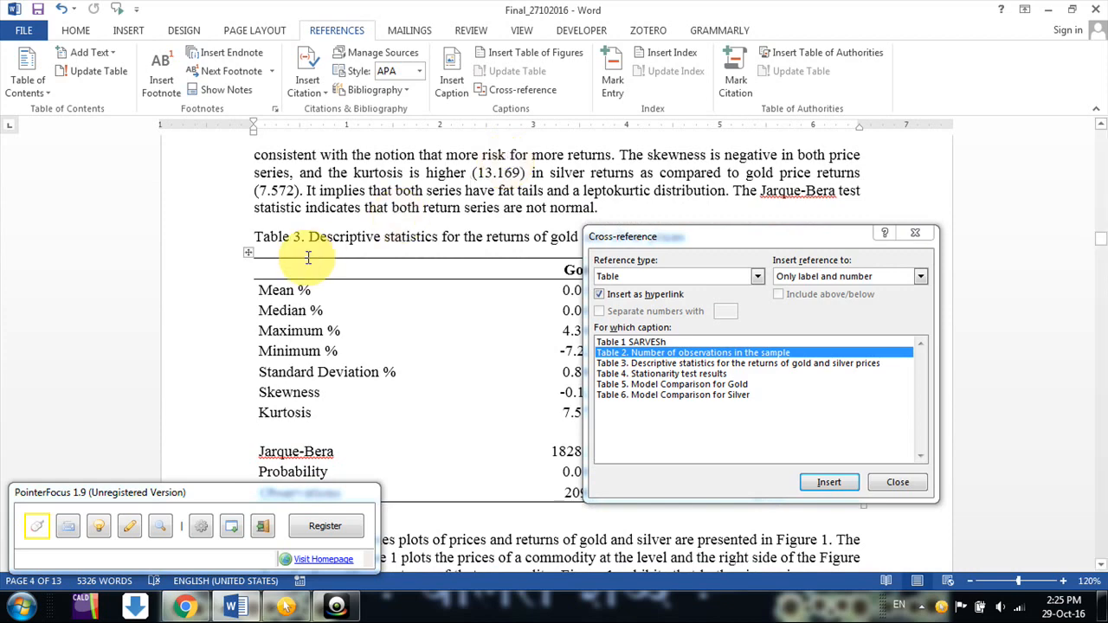
pyautogui.scroll(3)
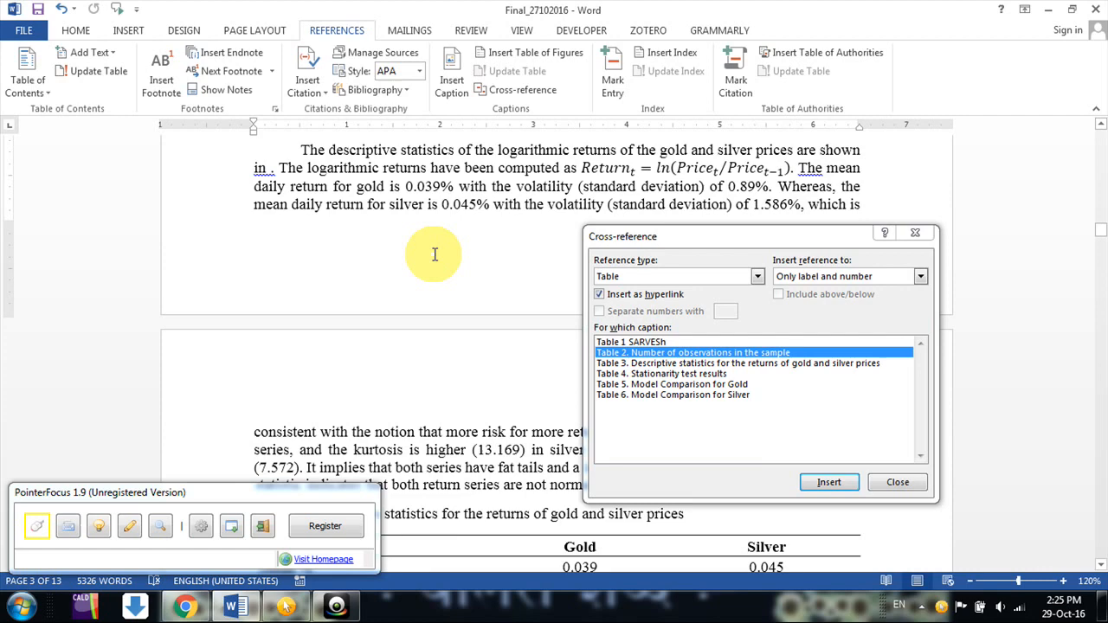
pyautogui.scroll(-3)
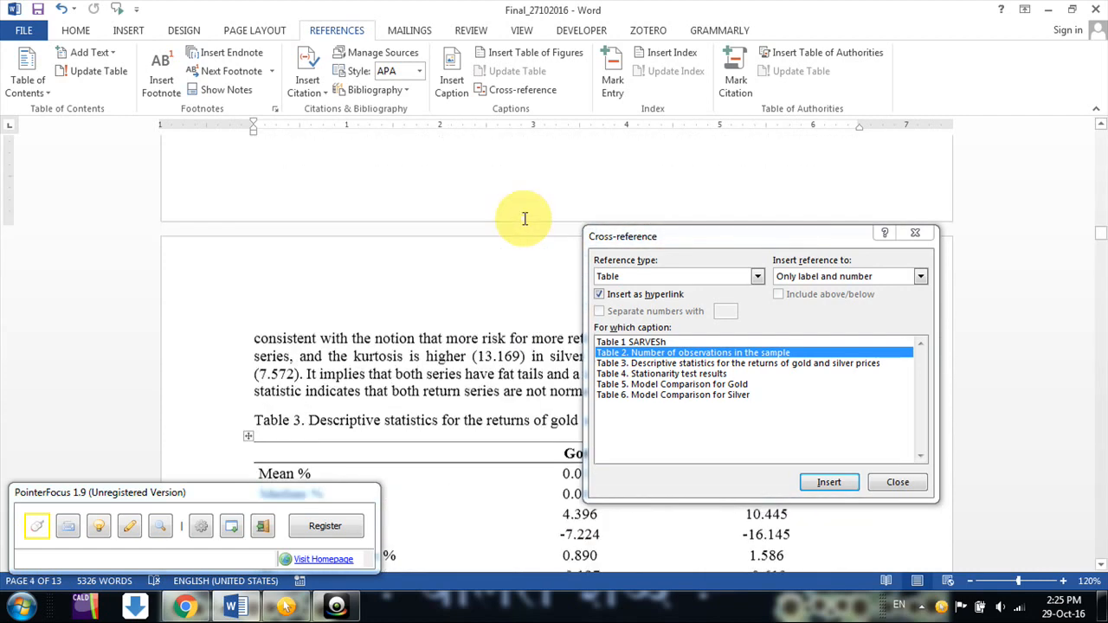
pyautogui.scroll(3)
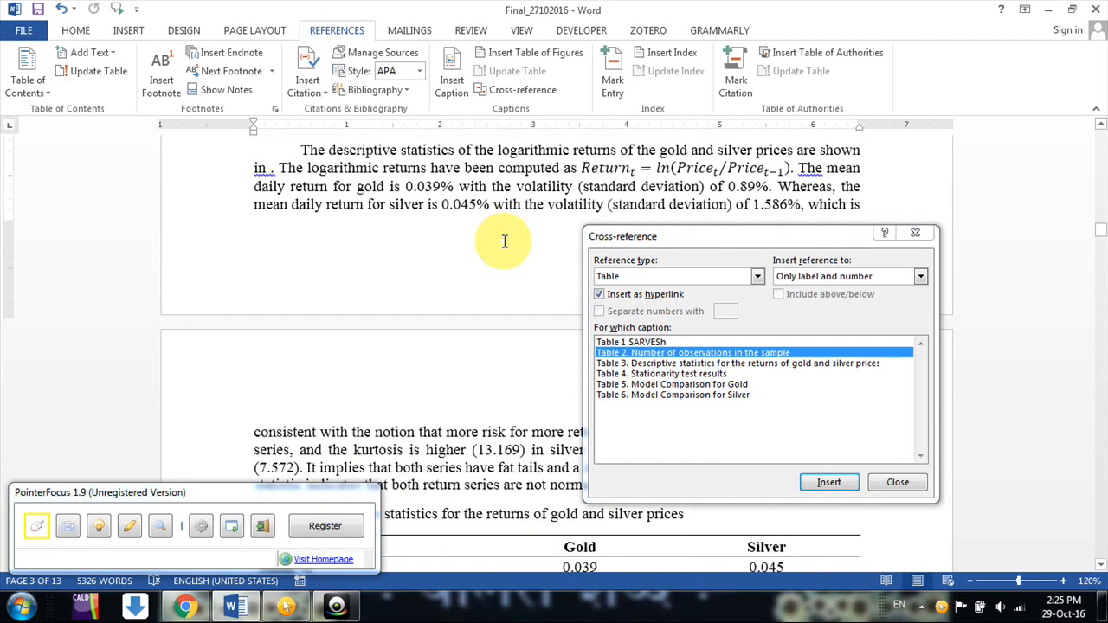
pyautogui.scroll(-3)
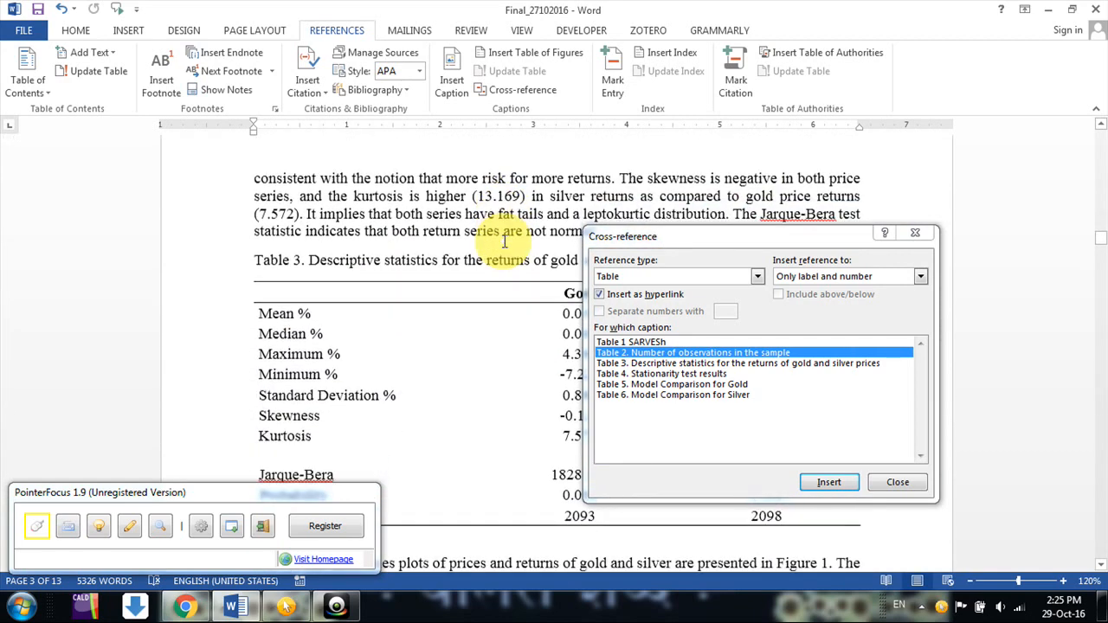
pyautogui.scroll(-3)
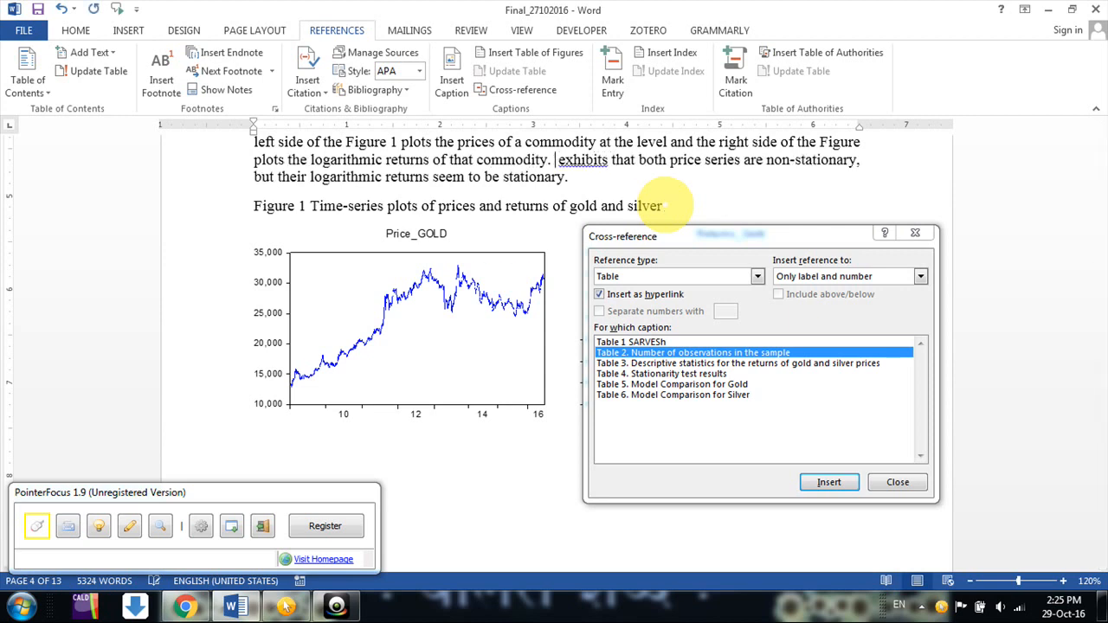
# Switch Reference type to Figure and insert a Figure 1 reference before 'exhibits'.
pyautogui.click(757, 276)
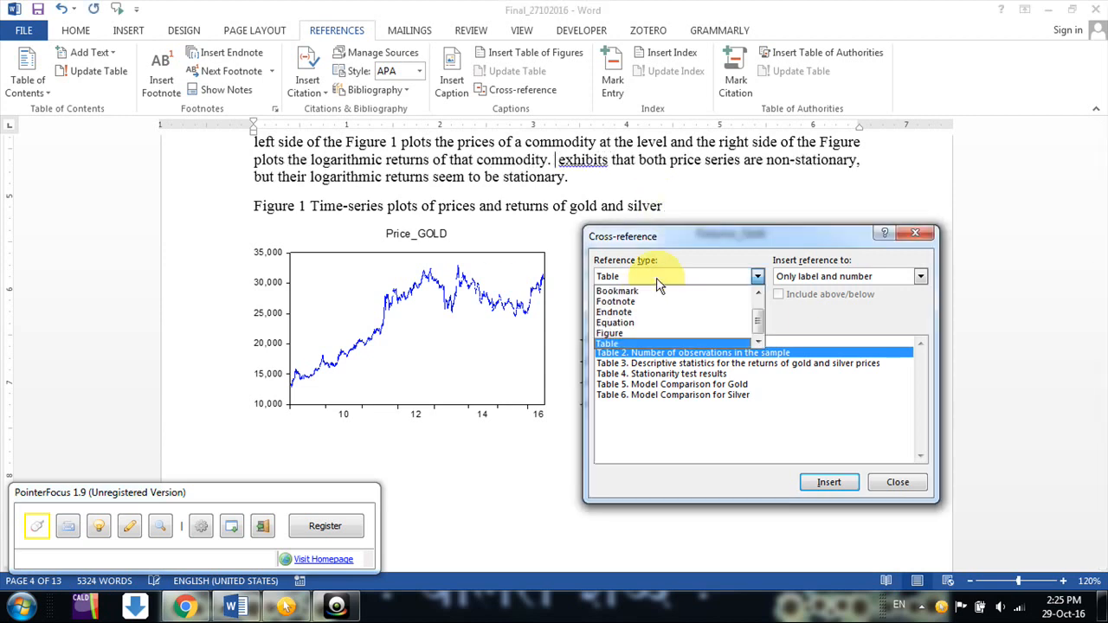
pyautogui.click(608, 333)
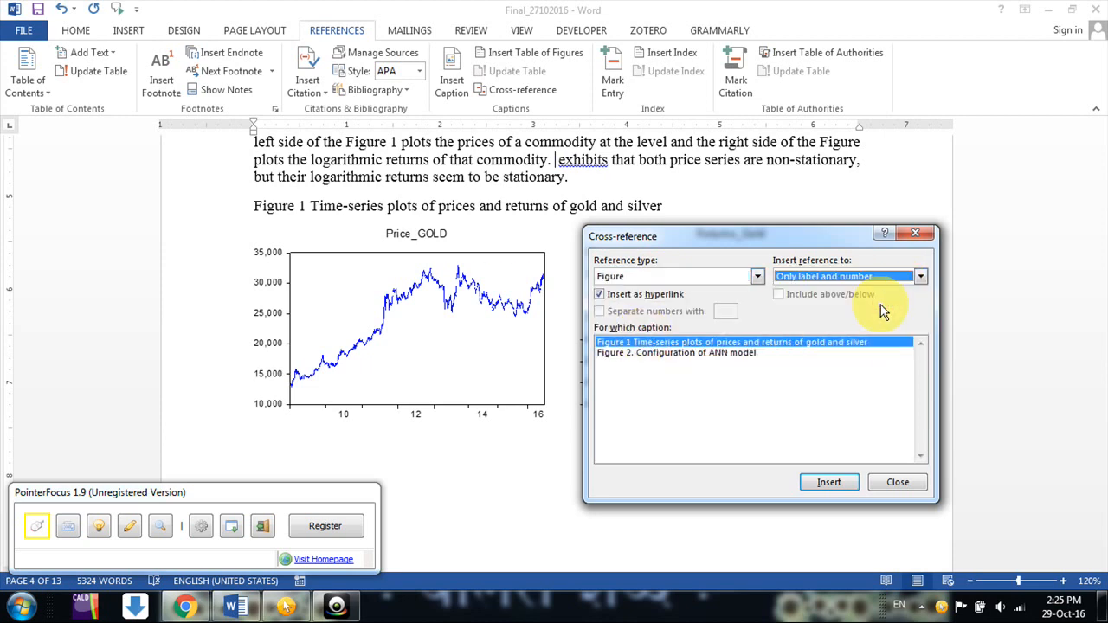
pyautogui.moveTo(819, 515)
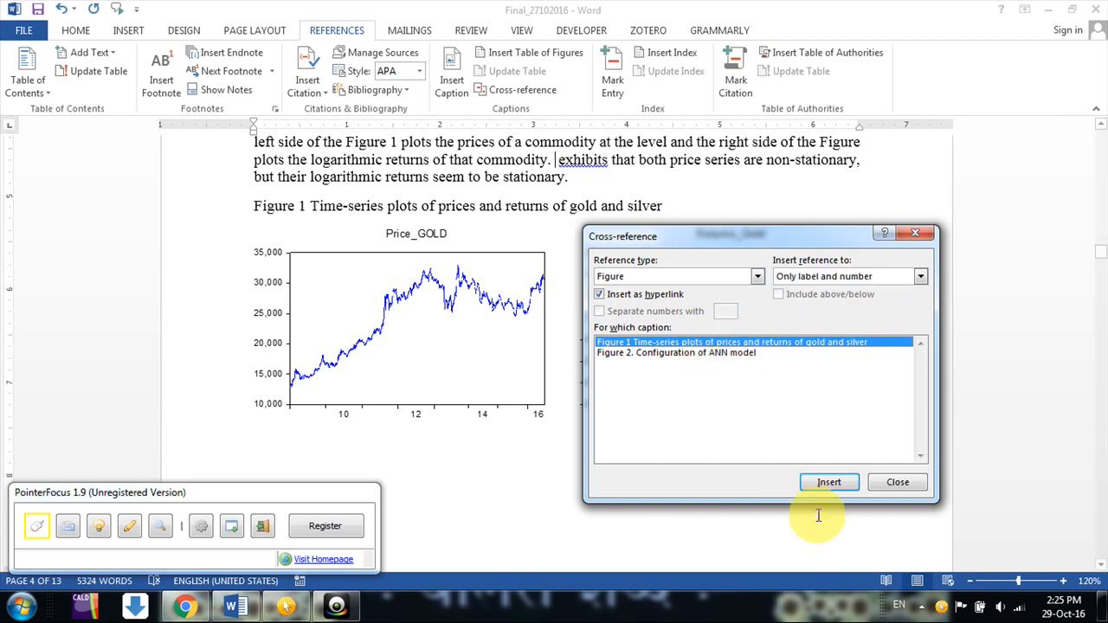
pyautogui.click(828, 482)
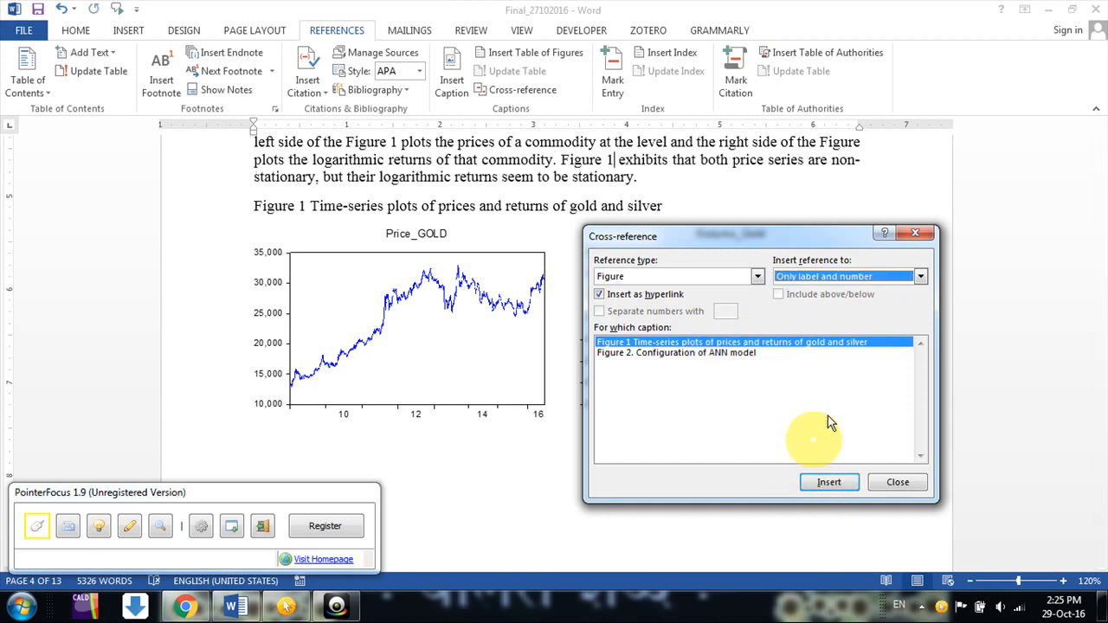
pyautogui.moveTo(508, 217)
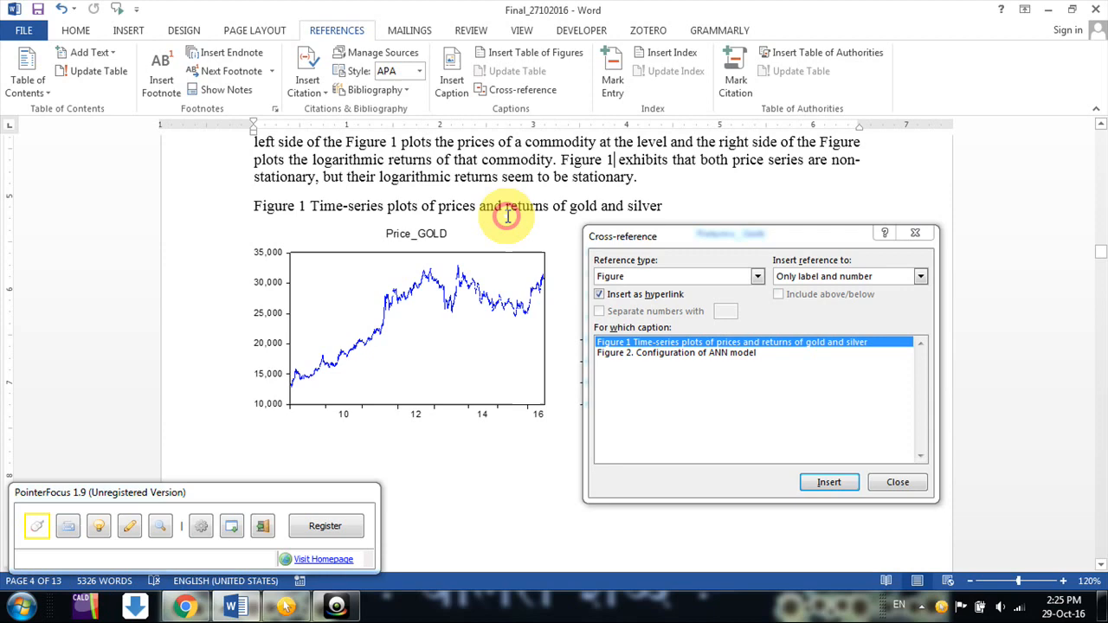
pyautogui.scroll(-3)
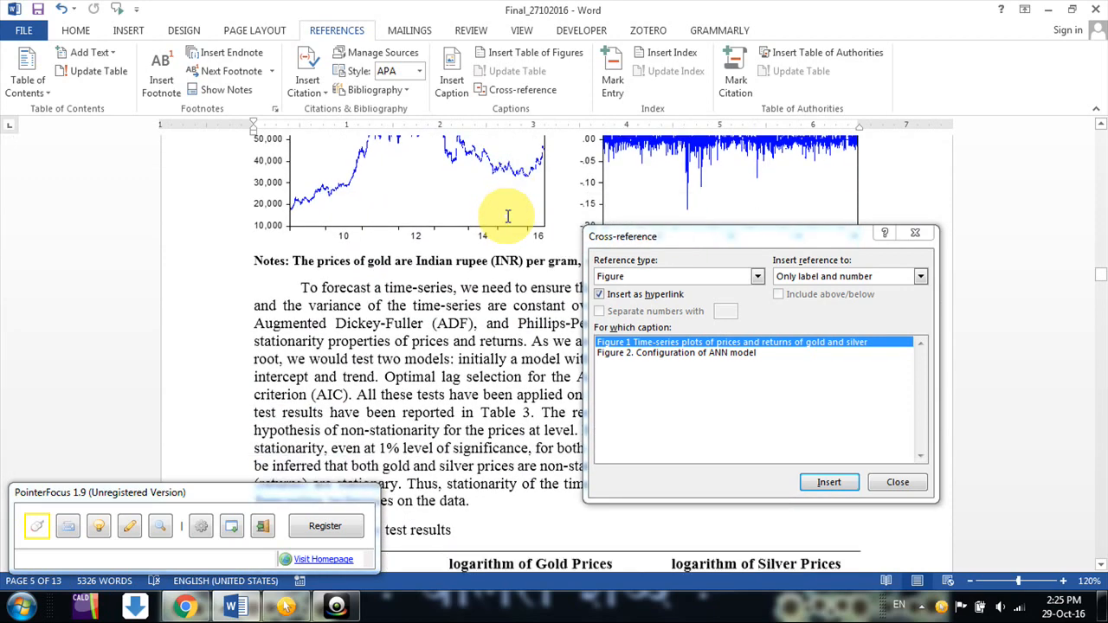
pyautogui.scroll(3)
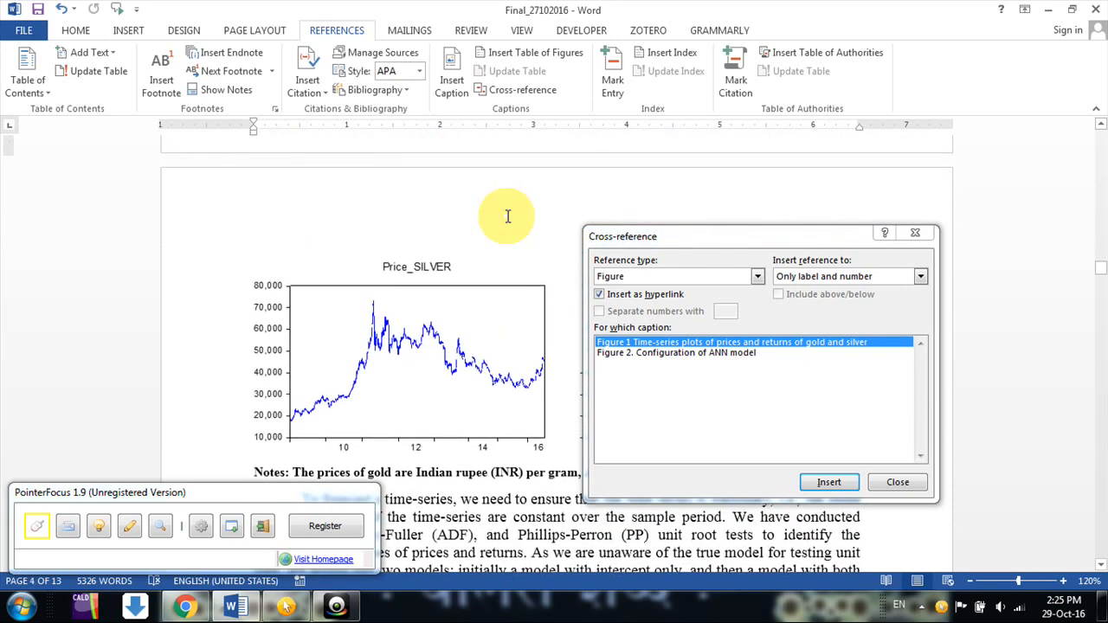
pyautogui.scroll(-3)
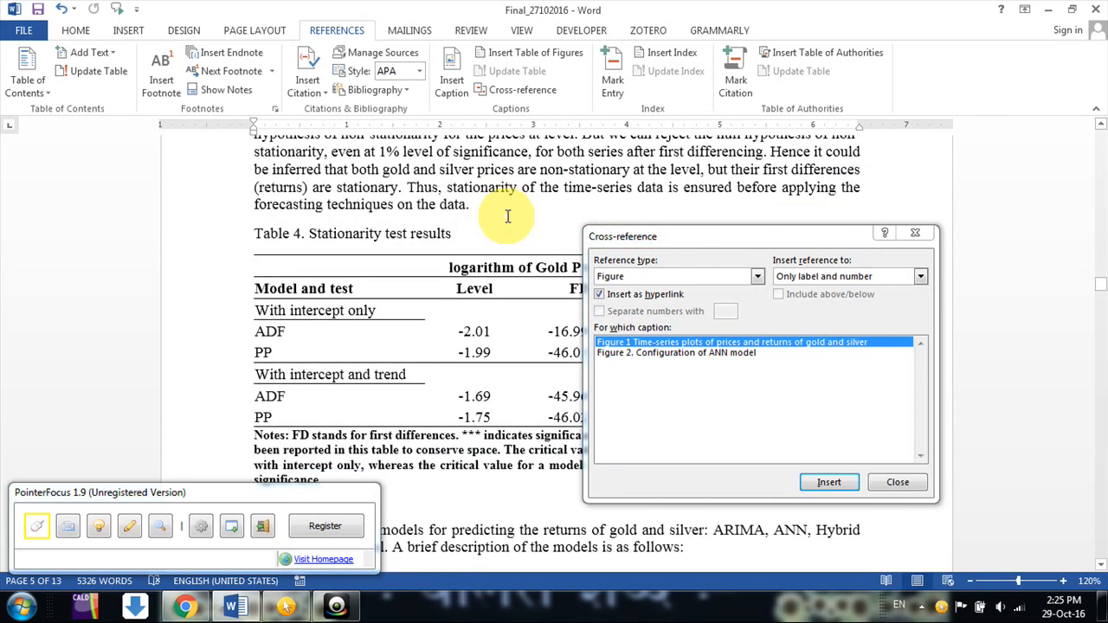
pyautogui.scroll(3)
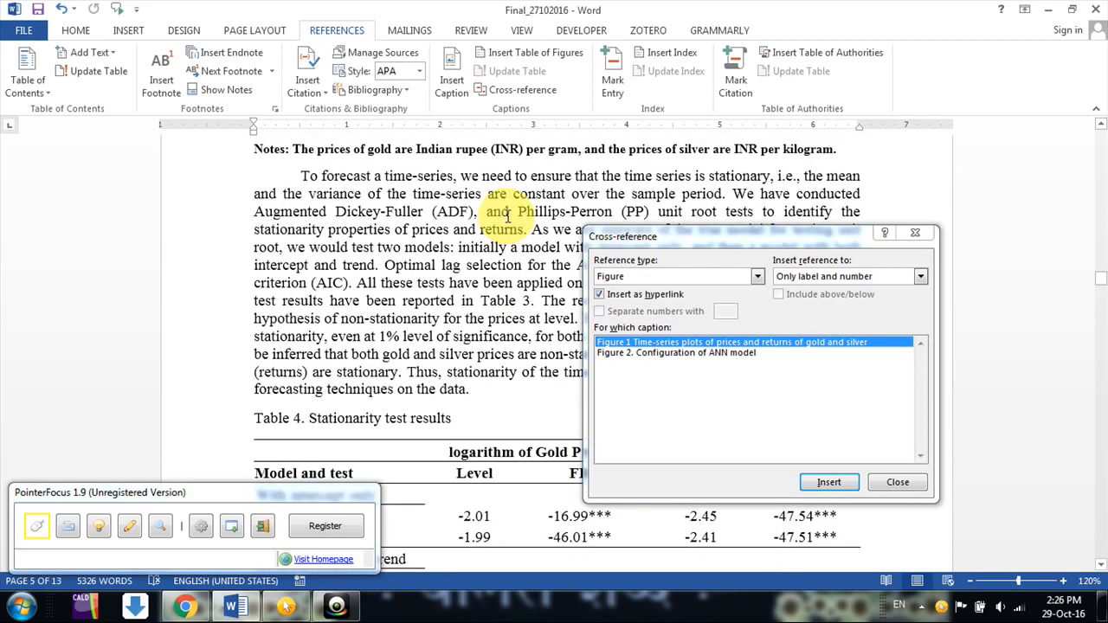
pyautogui.scroll(-3)
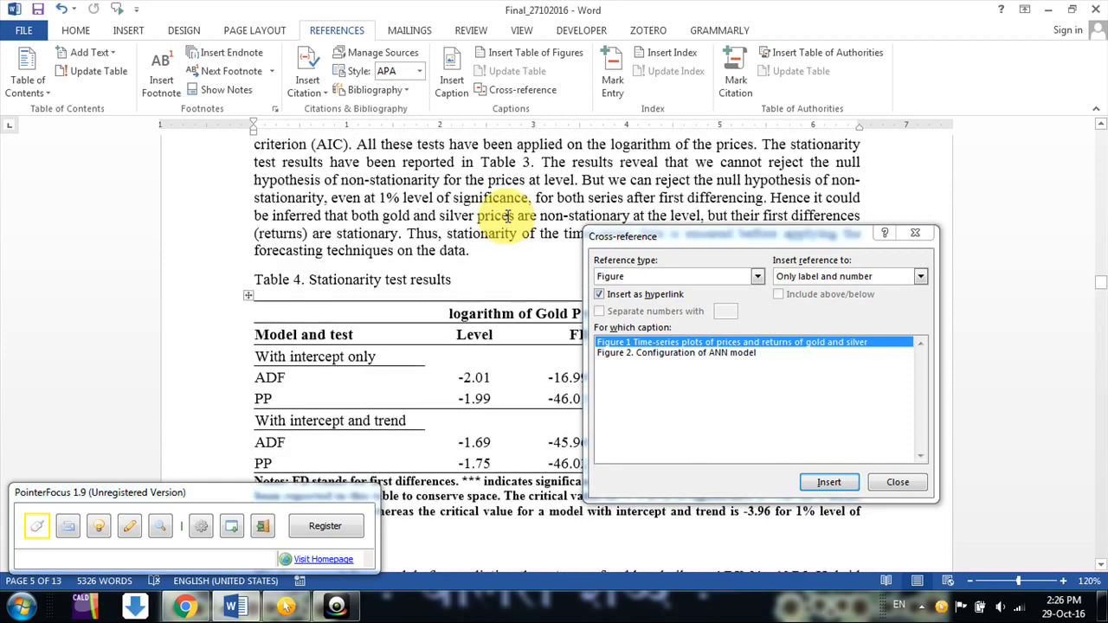
pyautogui.scroll(3)
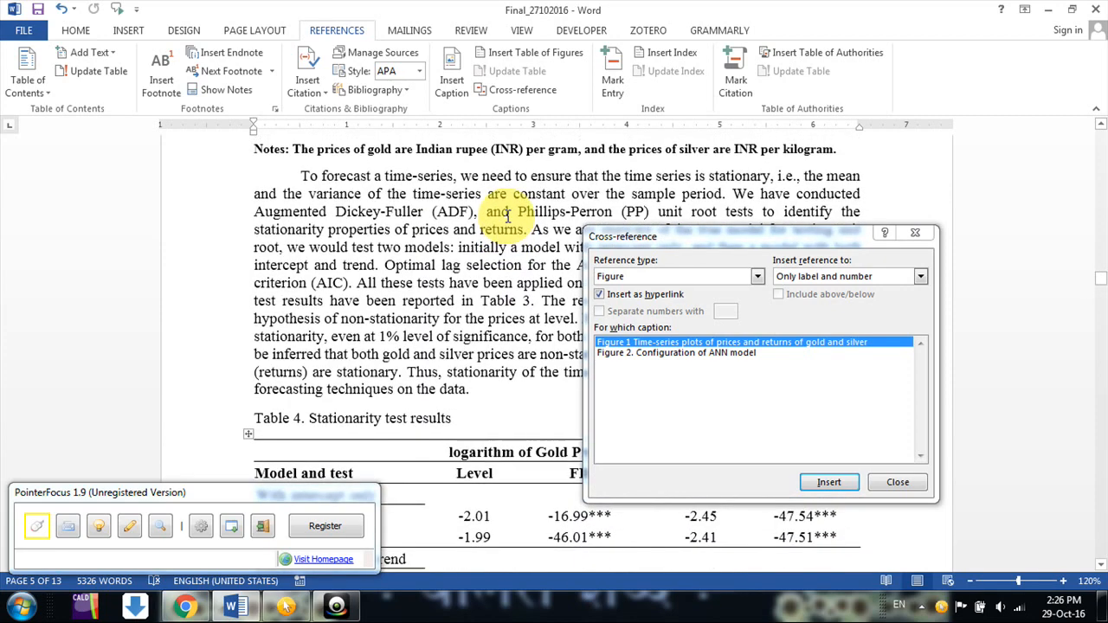
pyautogui.scroll(-3)
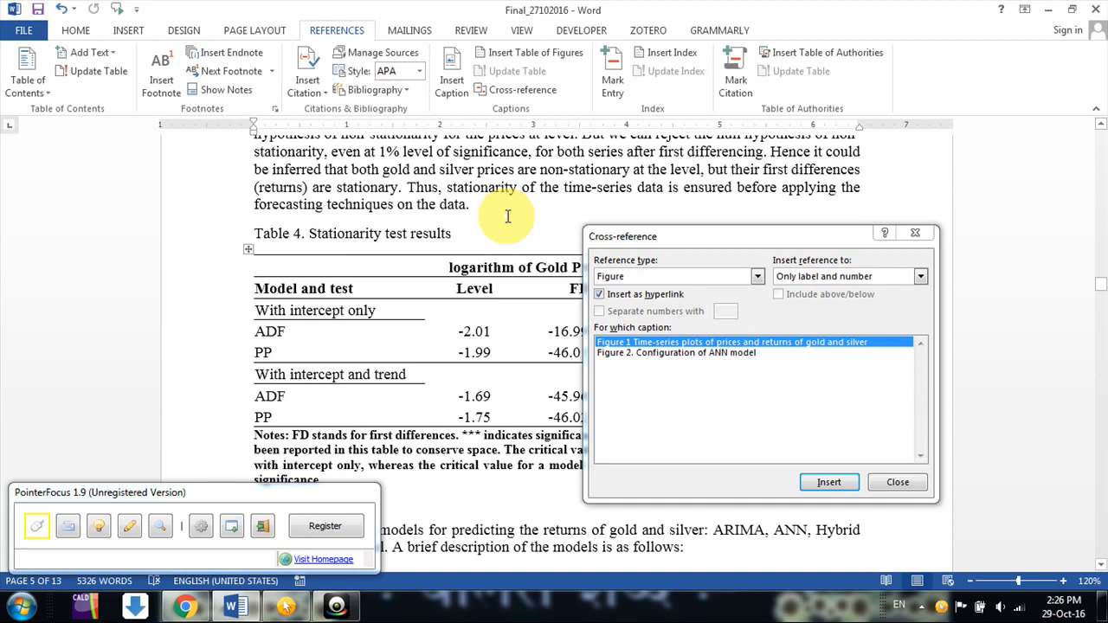
pyautogui.scroll(-3)
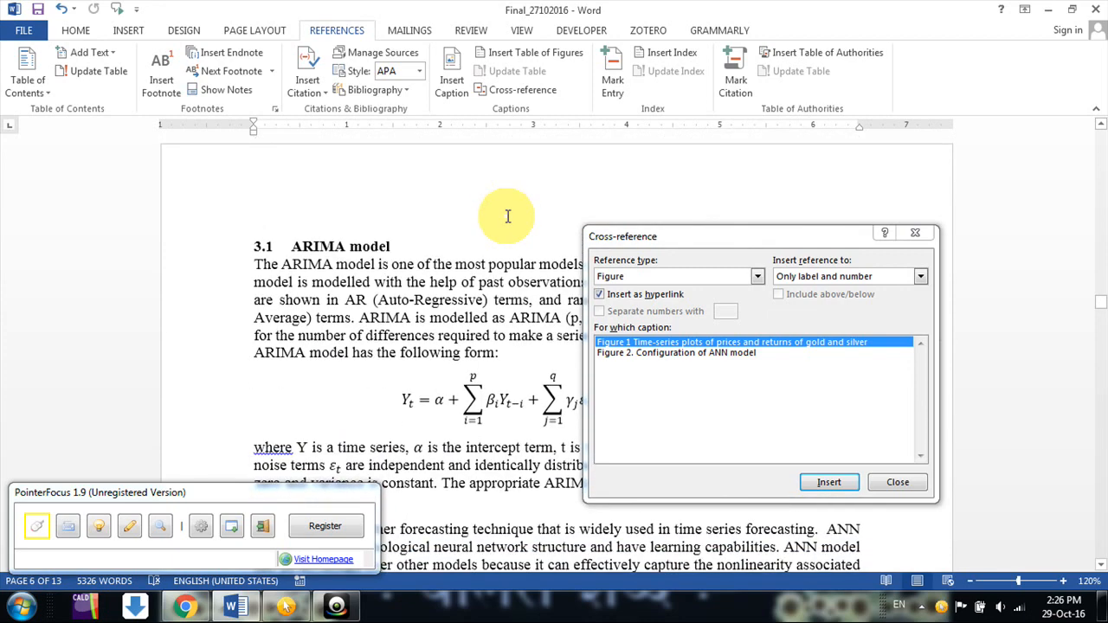
pyautogui.scroll(-3)
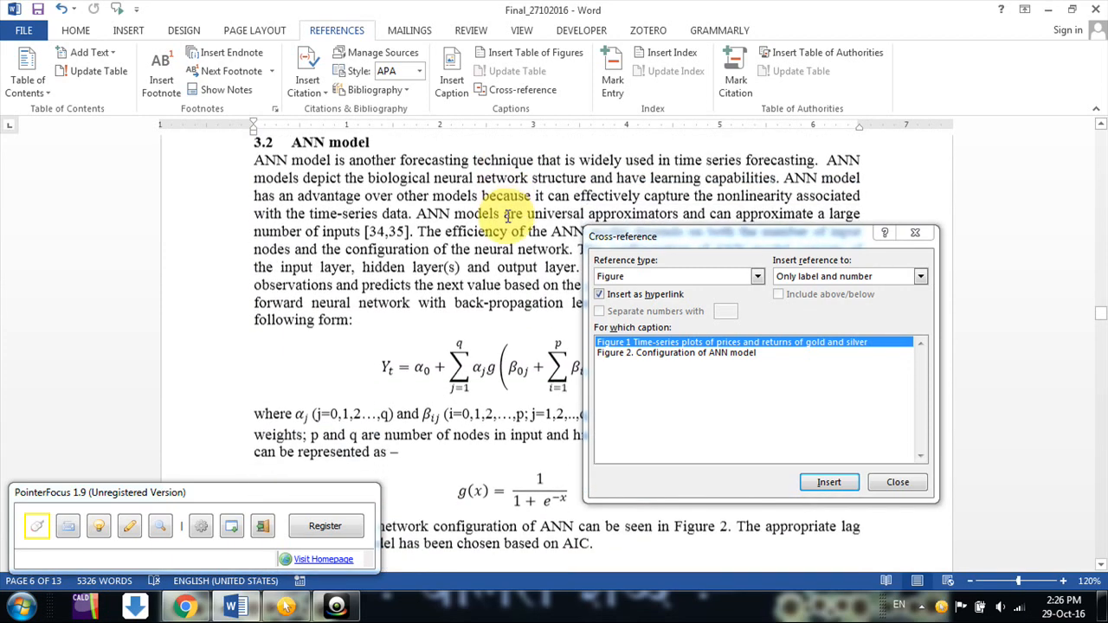
pyautogui.scroll(-3)
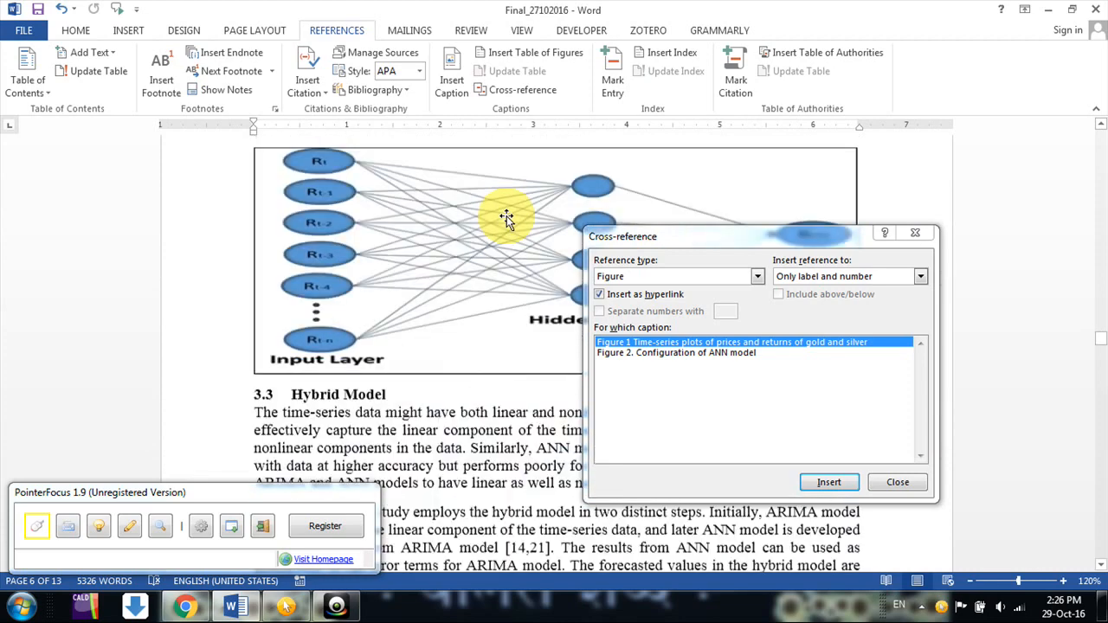
pyautogui.scroll(-3)
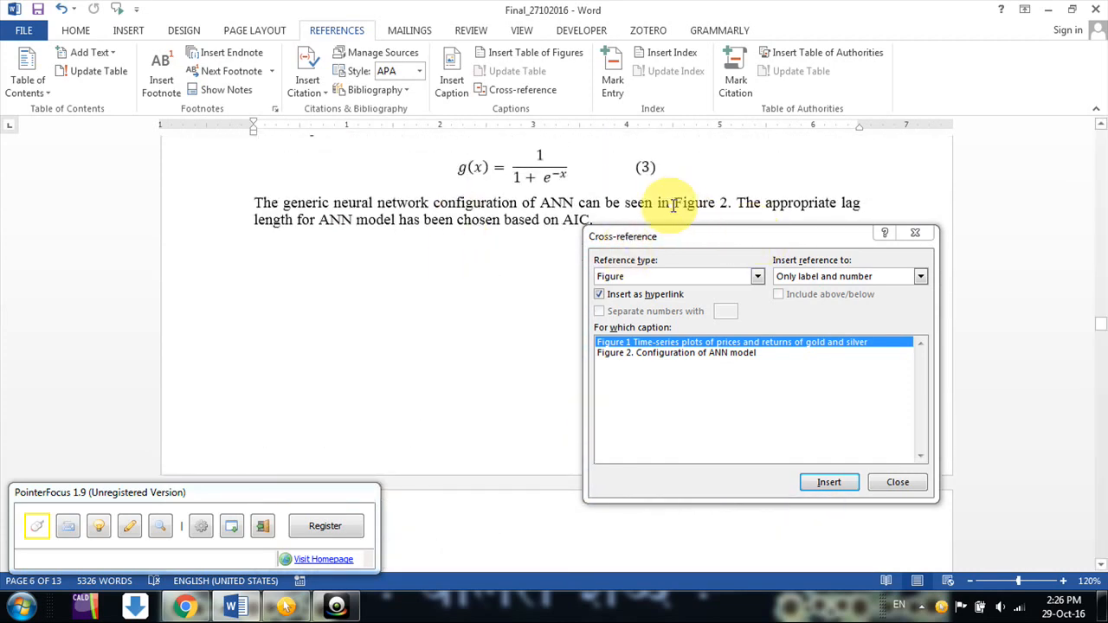
# Replace the typed Figure 2 with a label-and-number reference to the Configuration of ANN model caption.
pyautogui.click(827, 482)
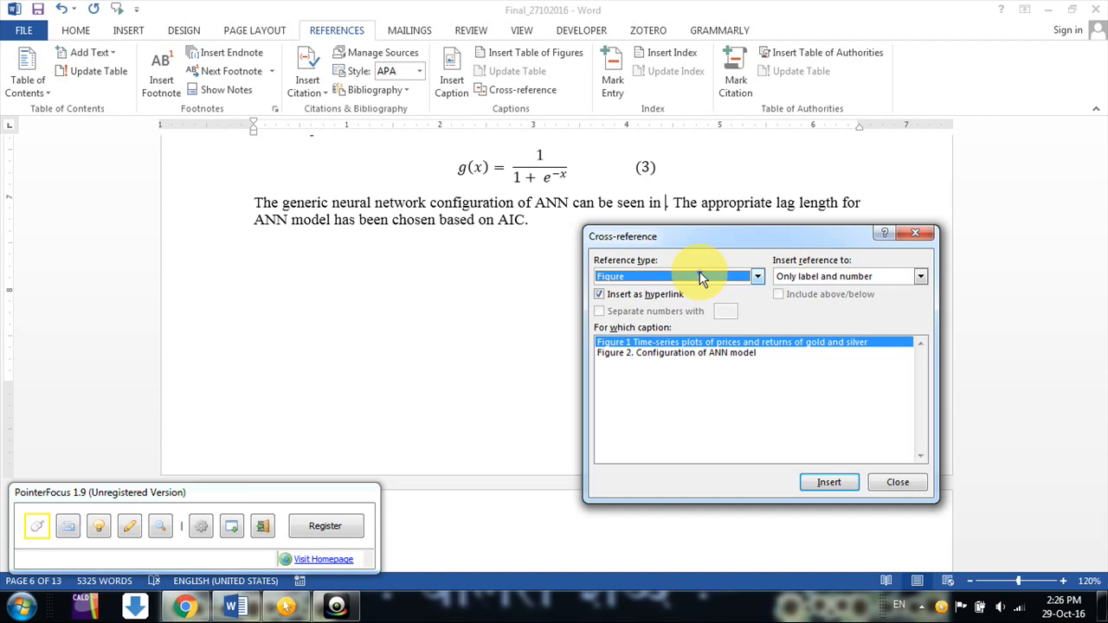
pyautogui.click(920, 277)
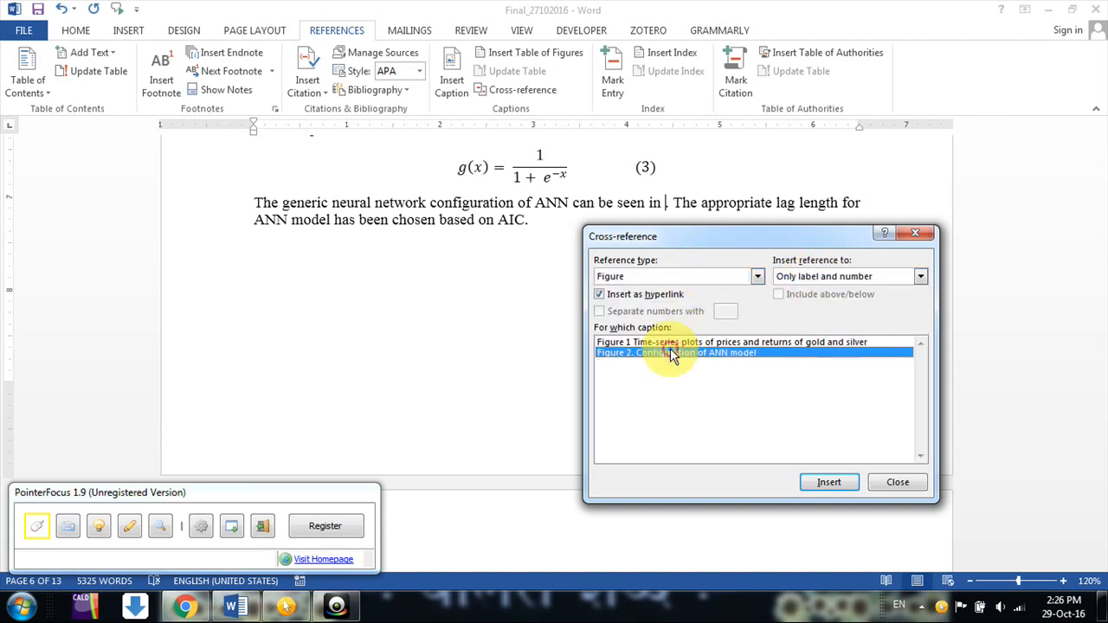
pyautogui.click(829, 482)
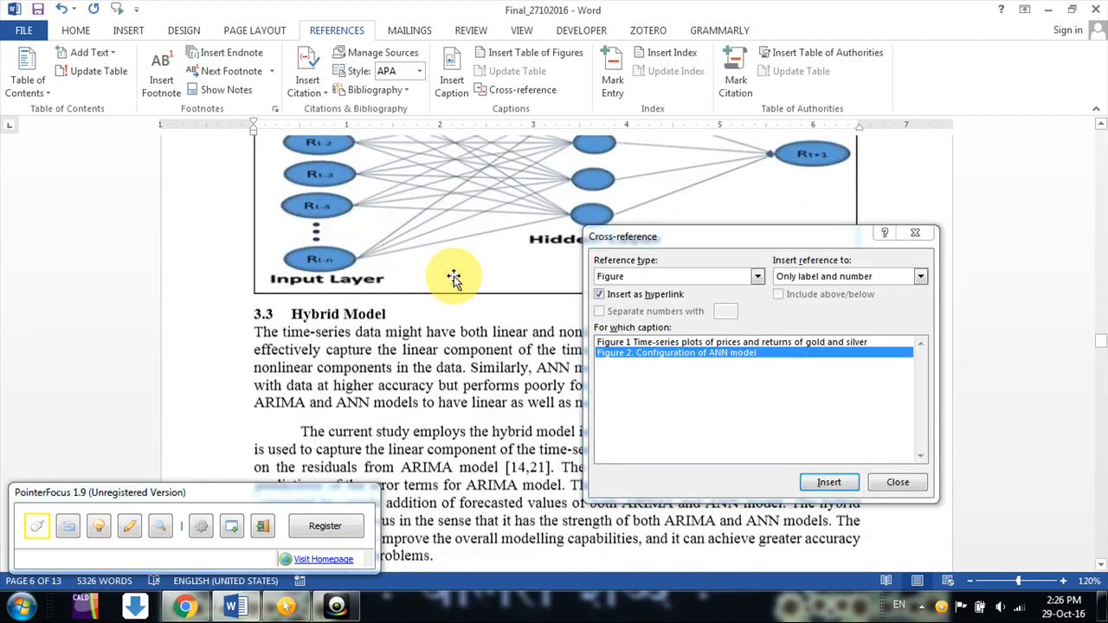
# Scroll to section 4.2 Results for Silver and remove the typed 'Table 6' after 'shown in'.
pyautogui.scroll(-3)
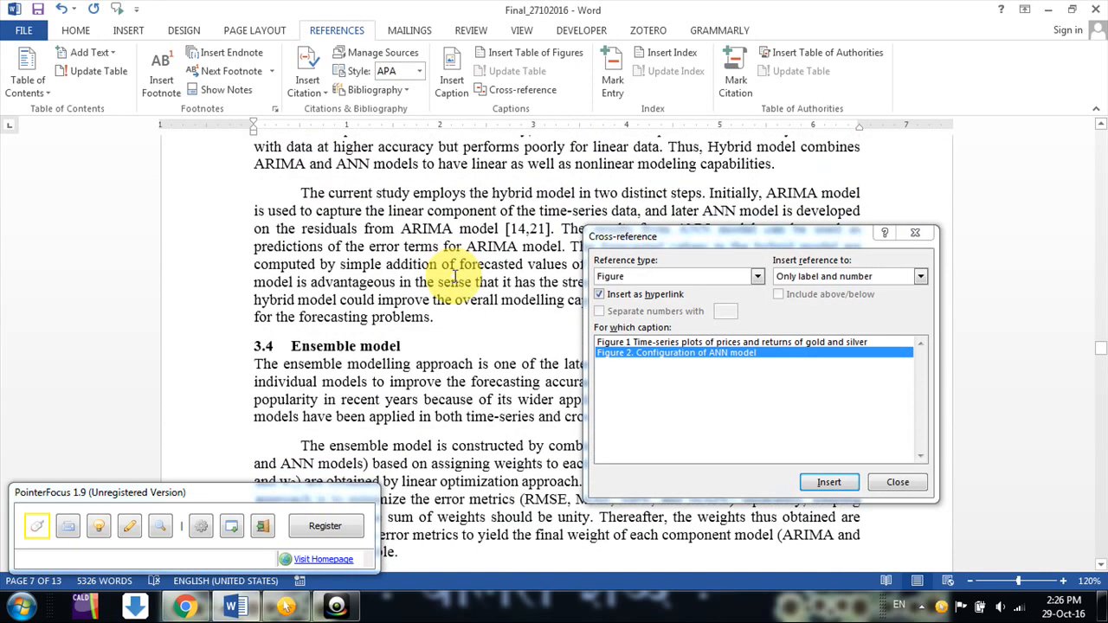
pyautogui.scroll(-3)
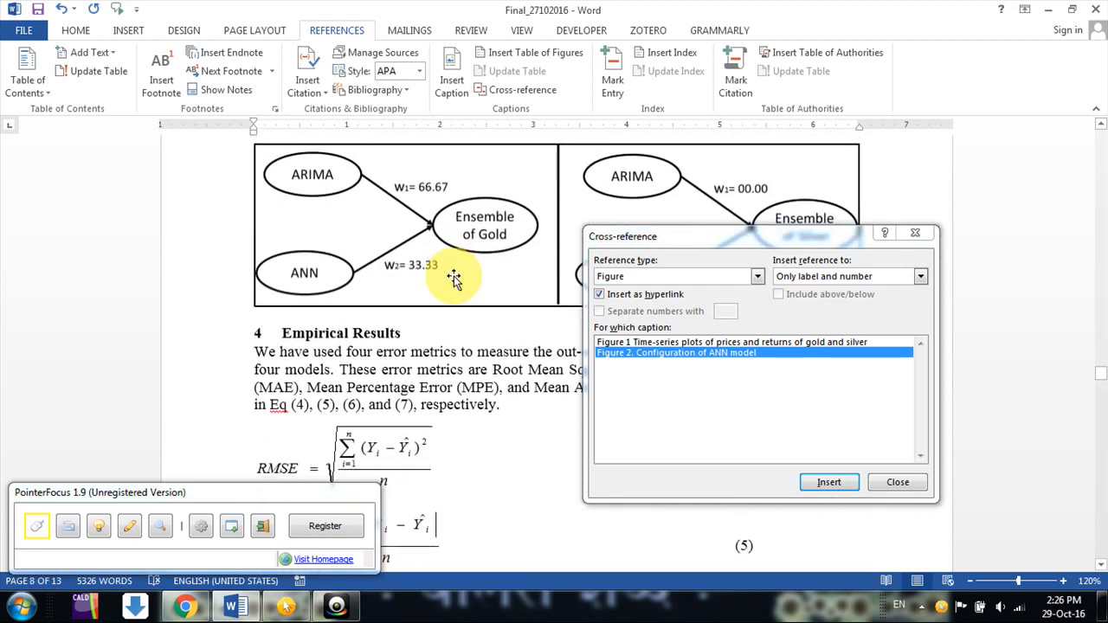
pyautogui.scroll(-3)
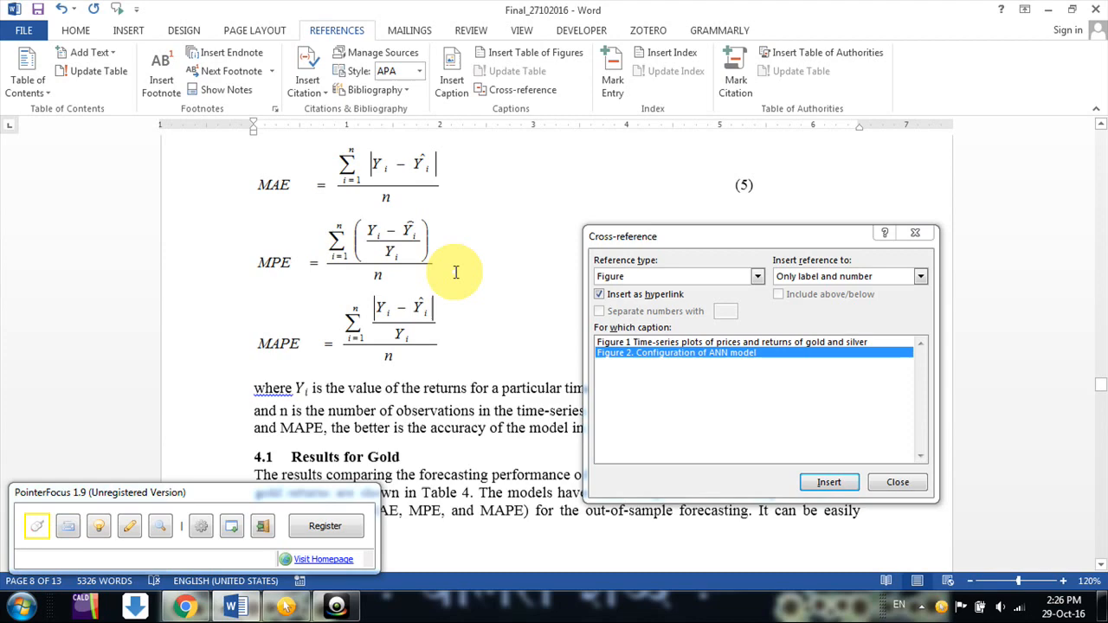
pyautogui.scroll(-3)
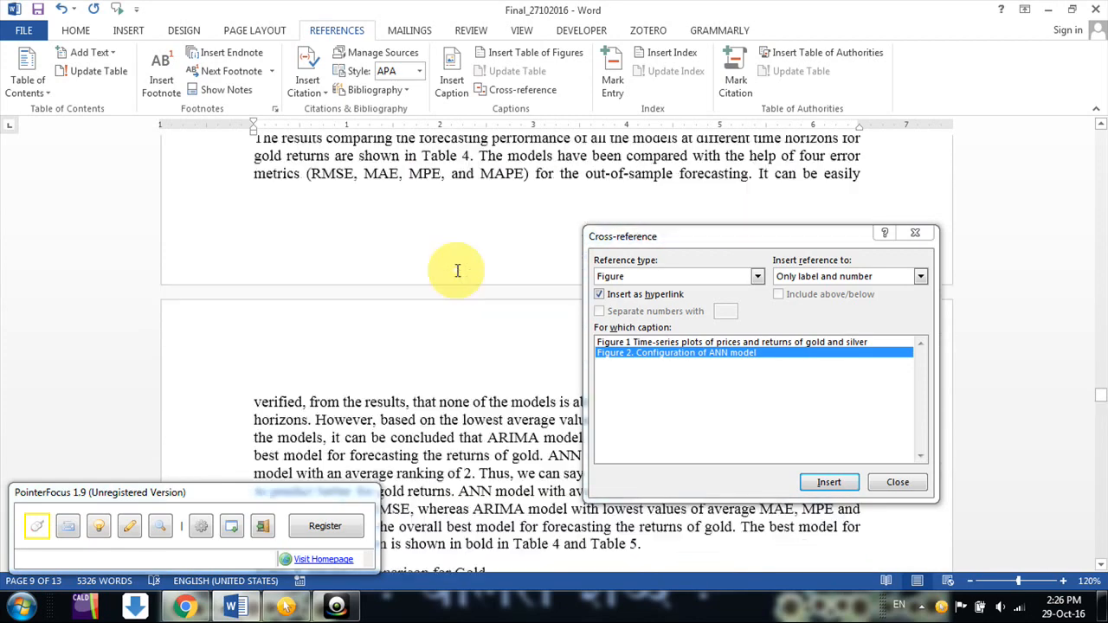
pyautogui.scroll(3)
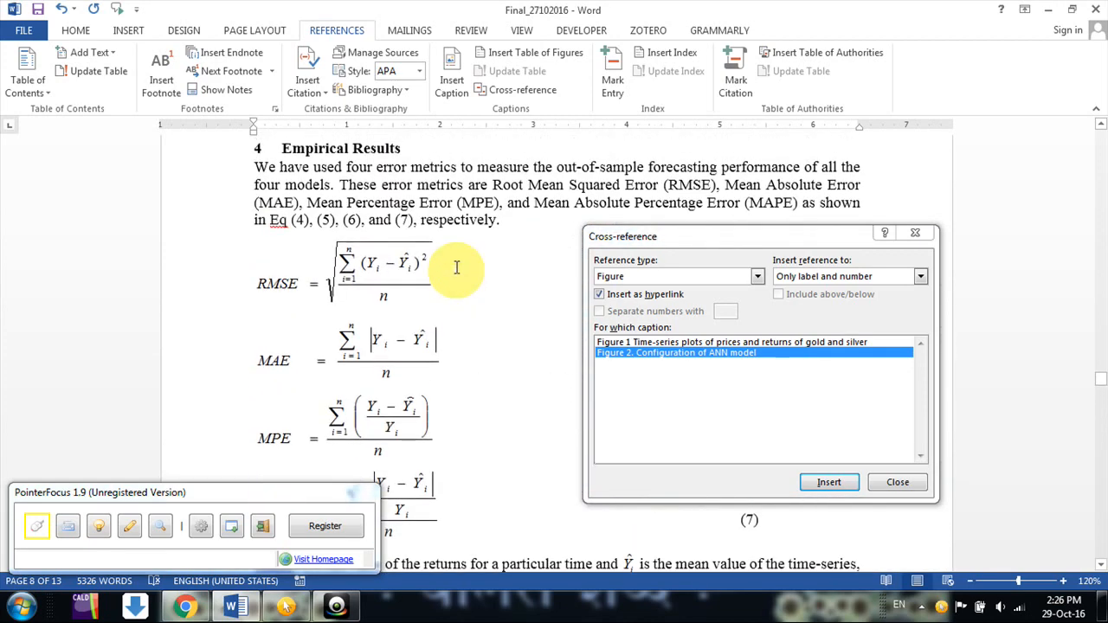
pyautogui.scroll(-3)
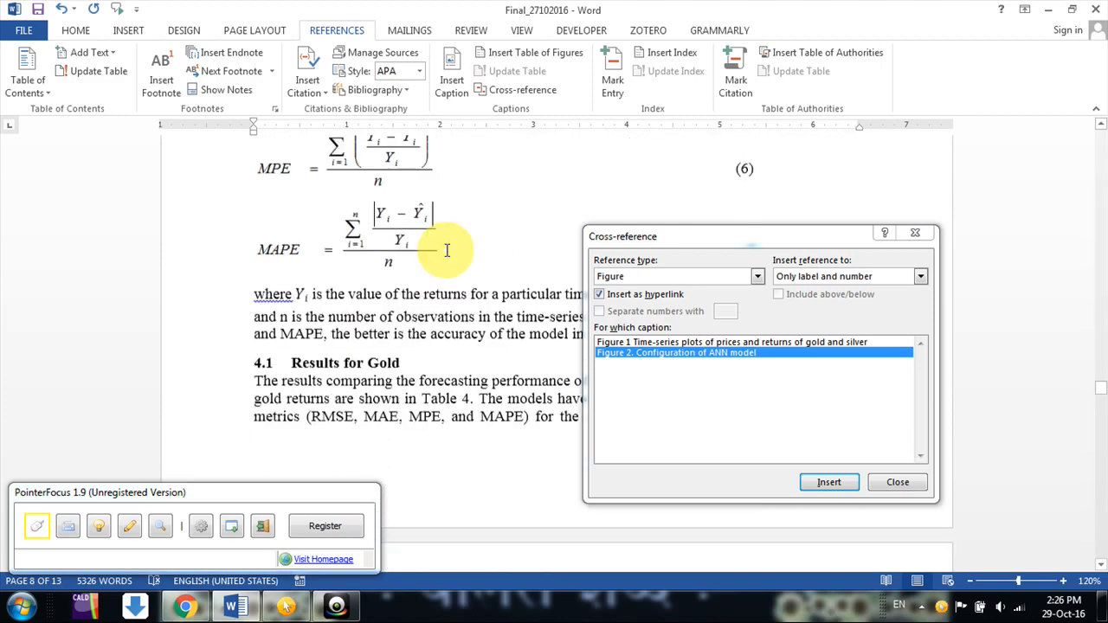
pyautogui.scroll(-3)
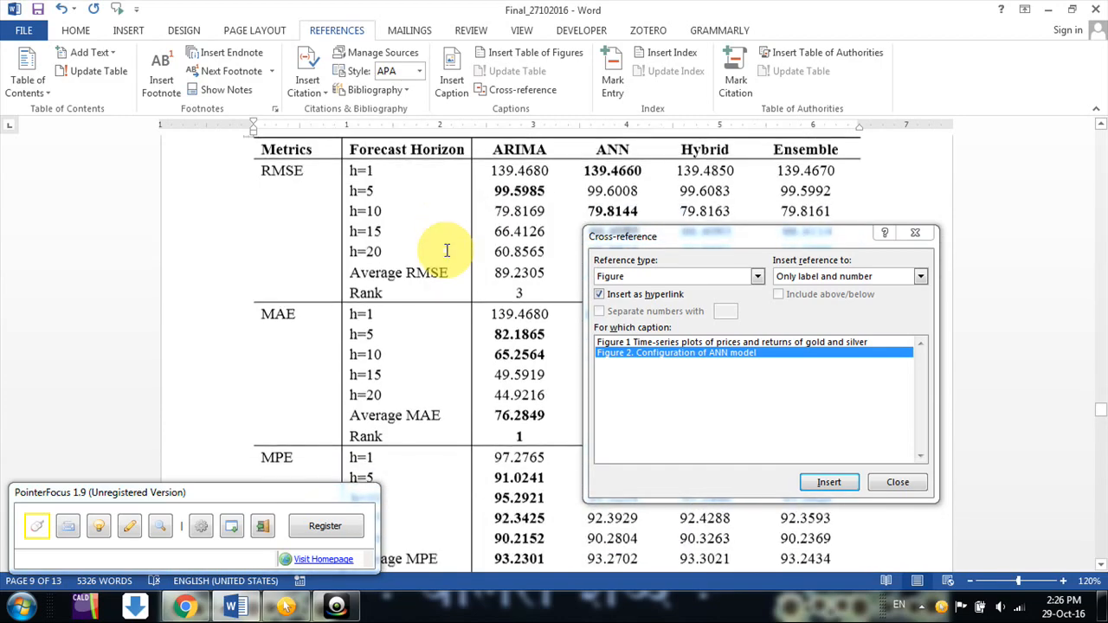
pyautogui.scroll(-3)
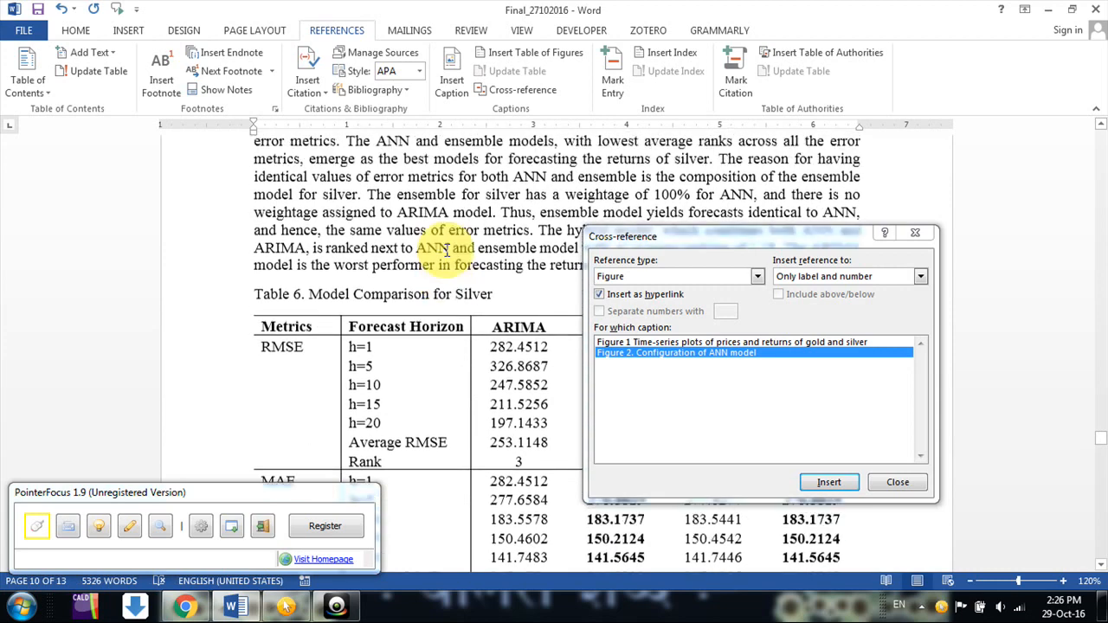
pyautogui.scroll(3)
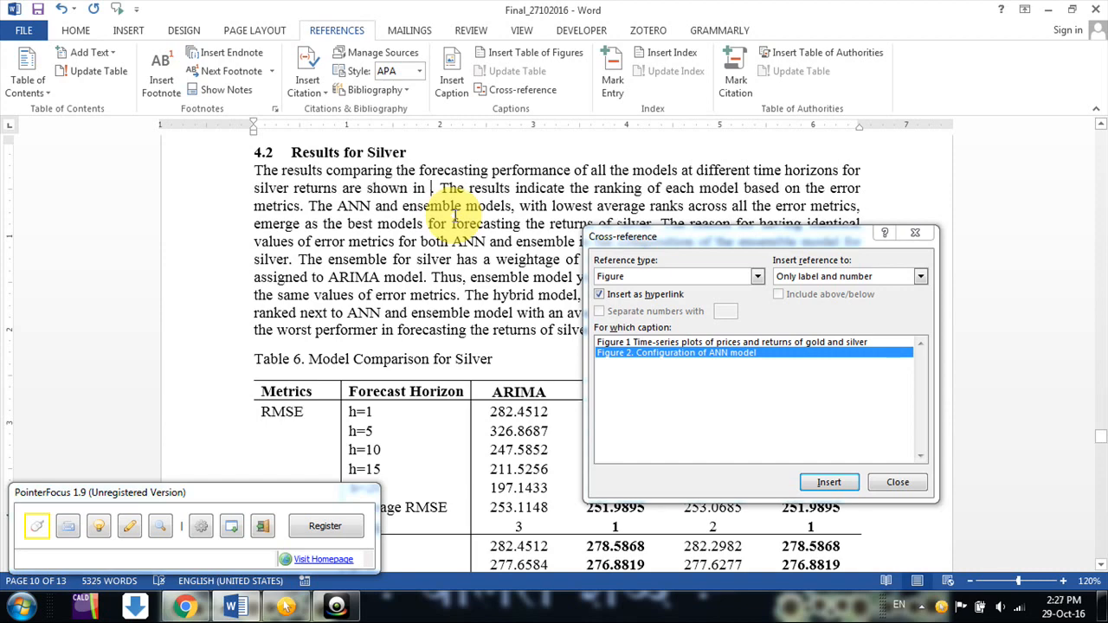
# Insert a label-and-number reference to Table 6, Model Comparison for Silver, and close the dialog.
pyautogui.click(758, 276)
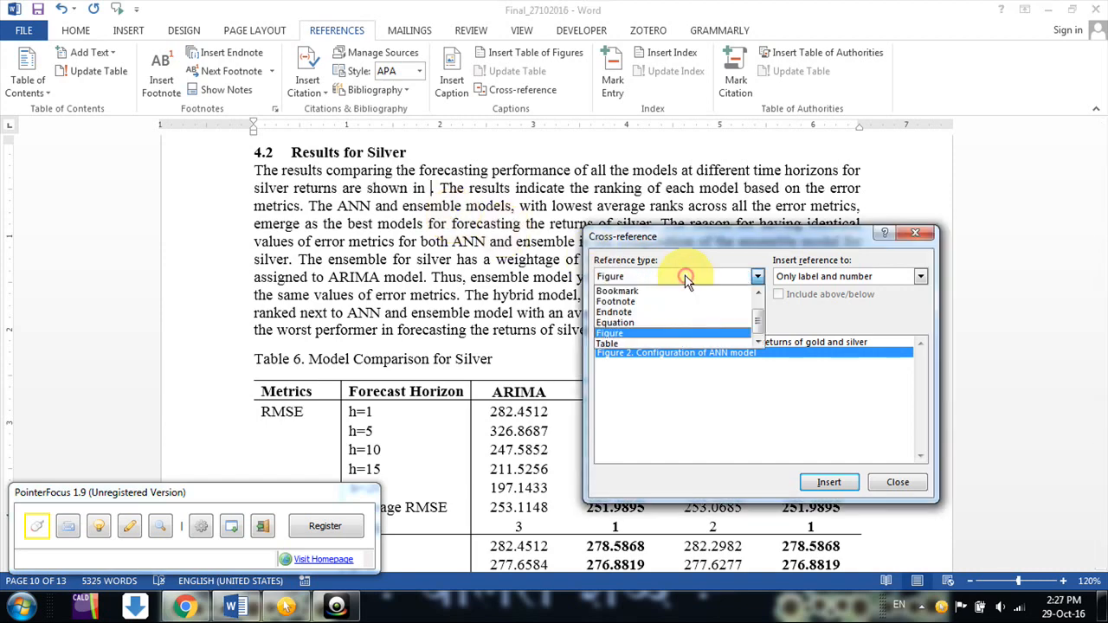
pyautogui.click(609, 333)
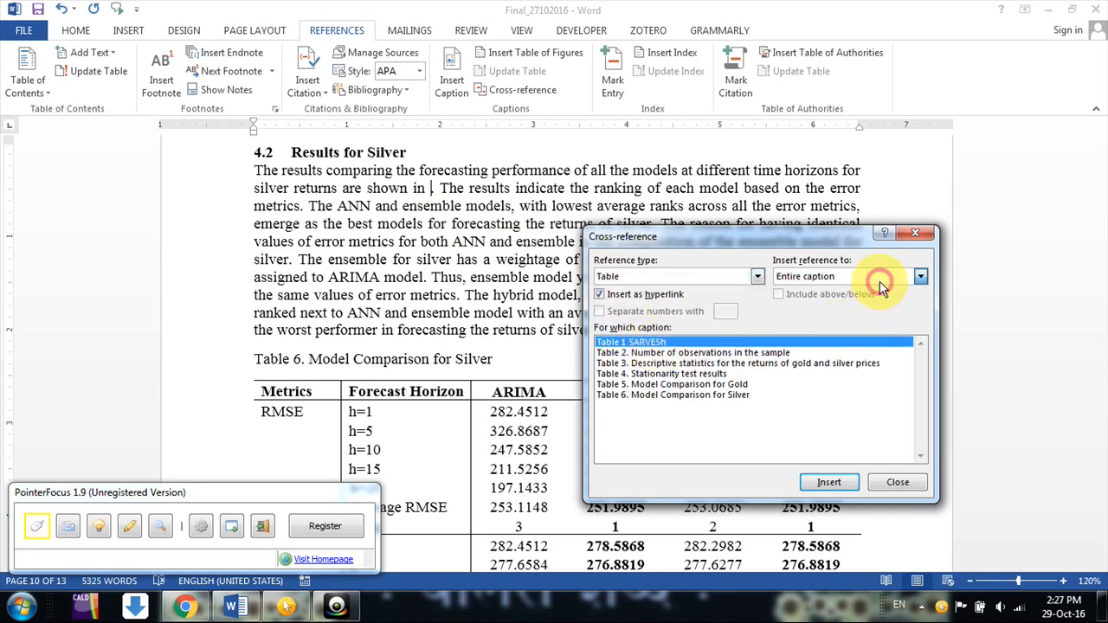
pyautogui.click(921, 276)
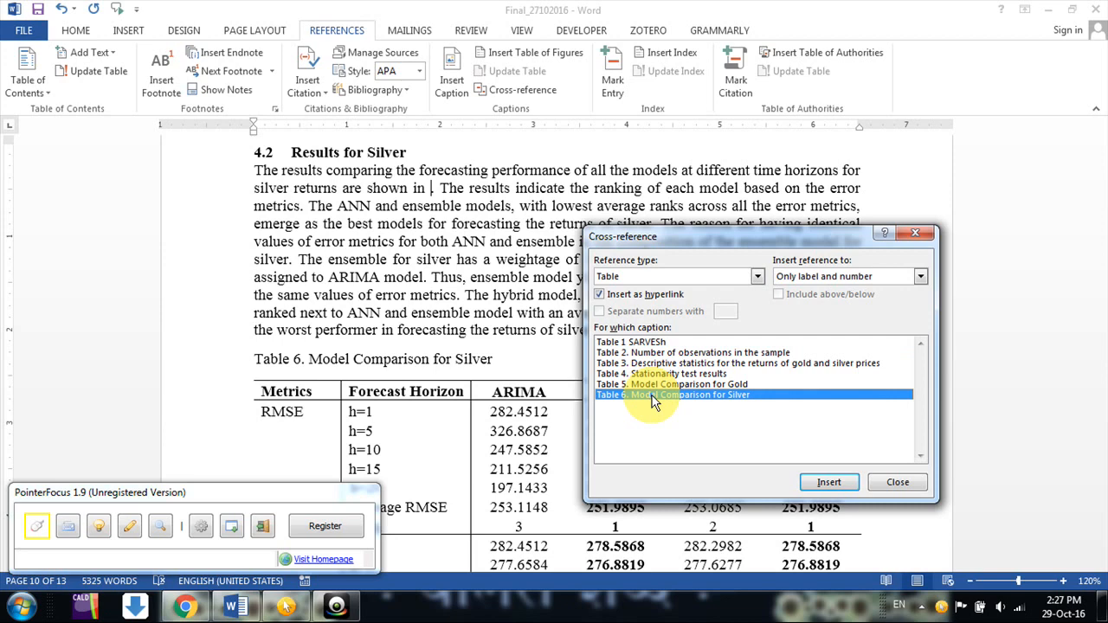
pyautogui.click(829, 482)
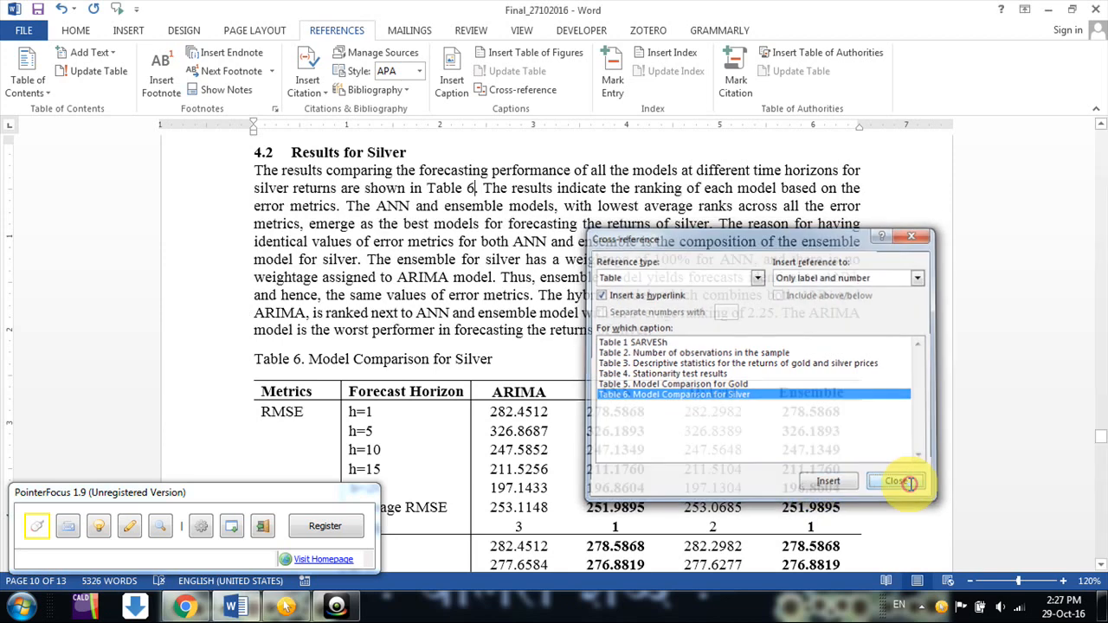
pyautogui.click(898, 480)
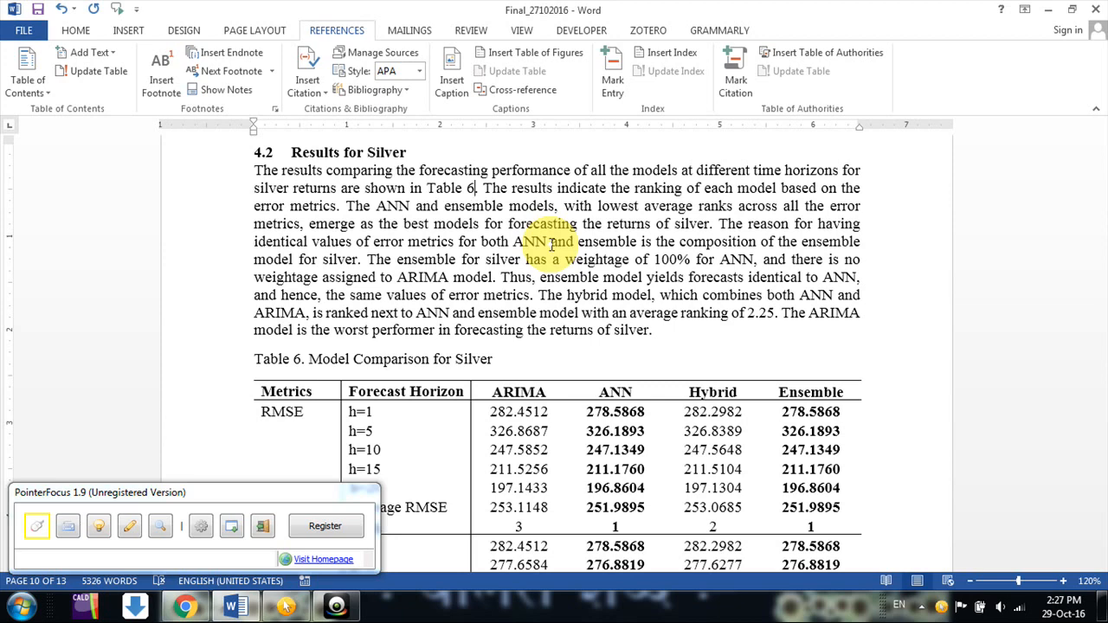
# Insert a blank three-column table under a Table 1 caption on the empty line after the opening paragraph.
pyautogui.scroll(3)
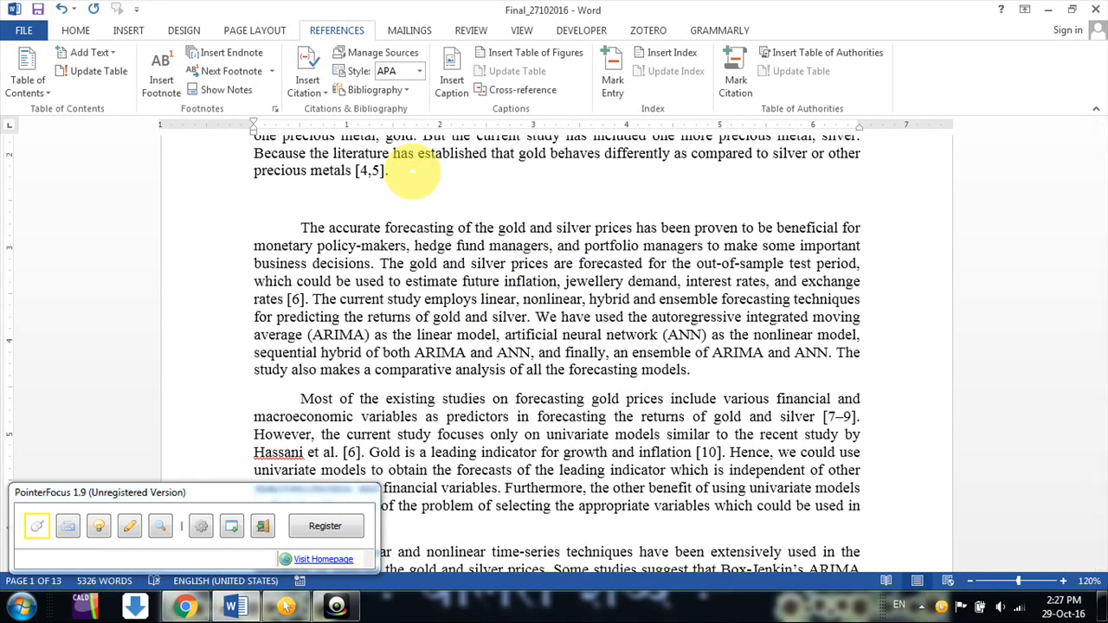
pyautogui.click(128, 29)
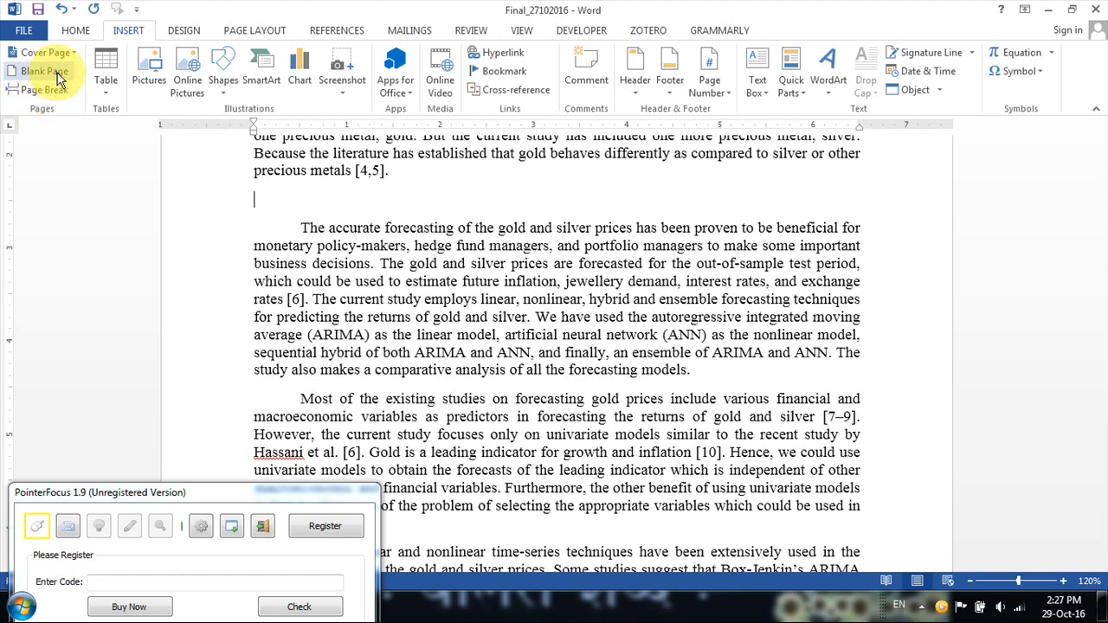
pyautogui.click(105, 69)
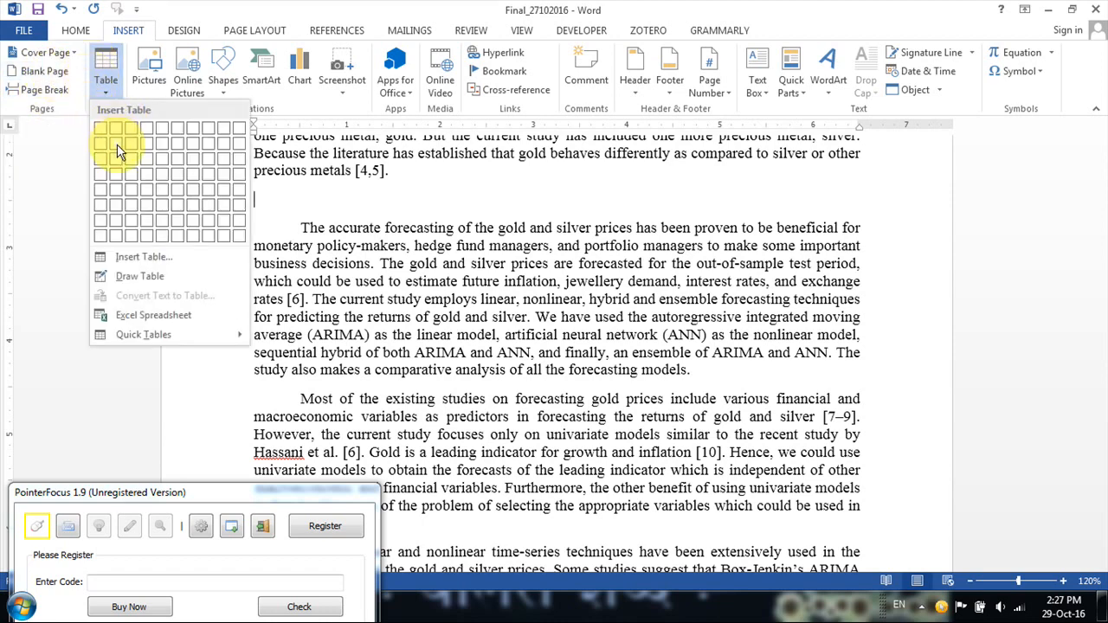
pyautogui.moveTo(133, 156)
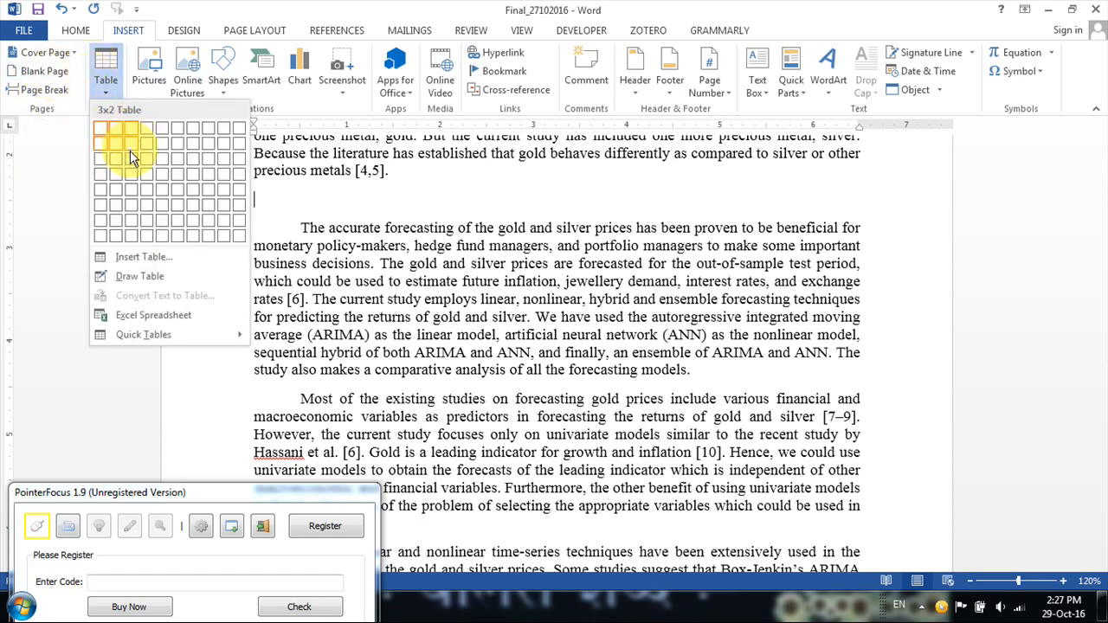
pyautogui.click(136, 156)
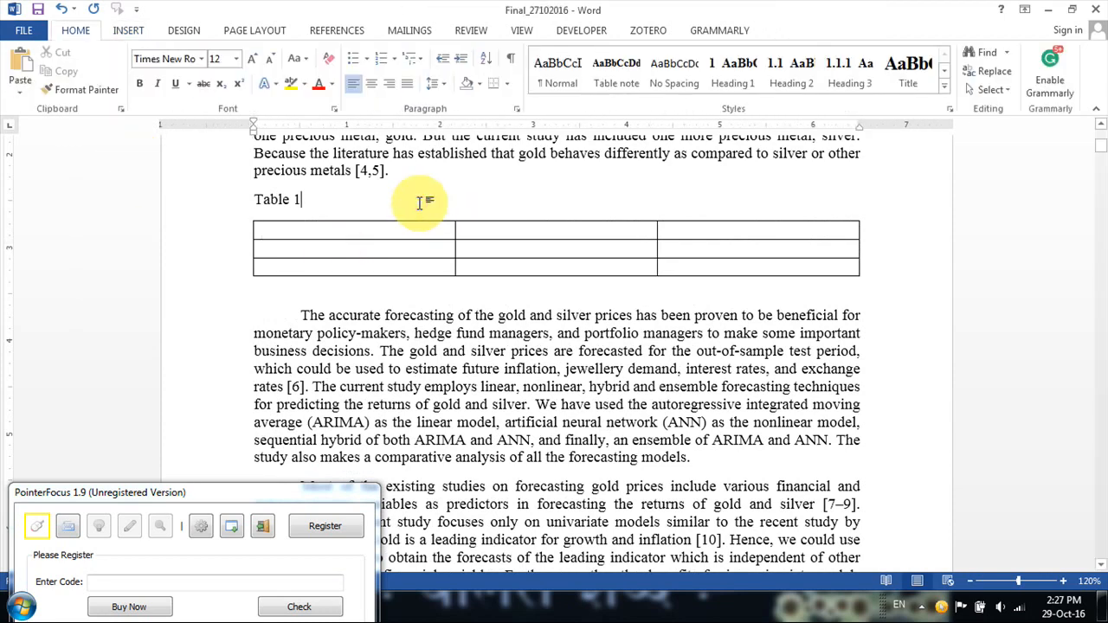
pyautogui.write('ski')
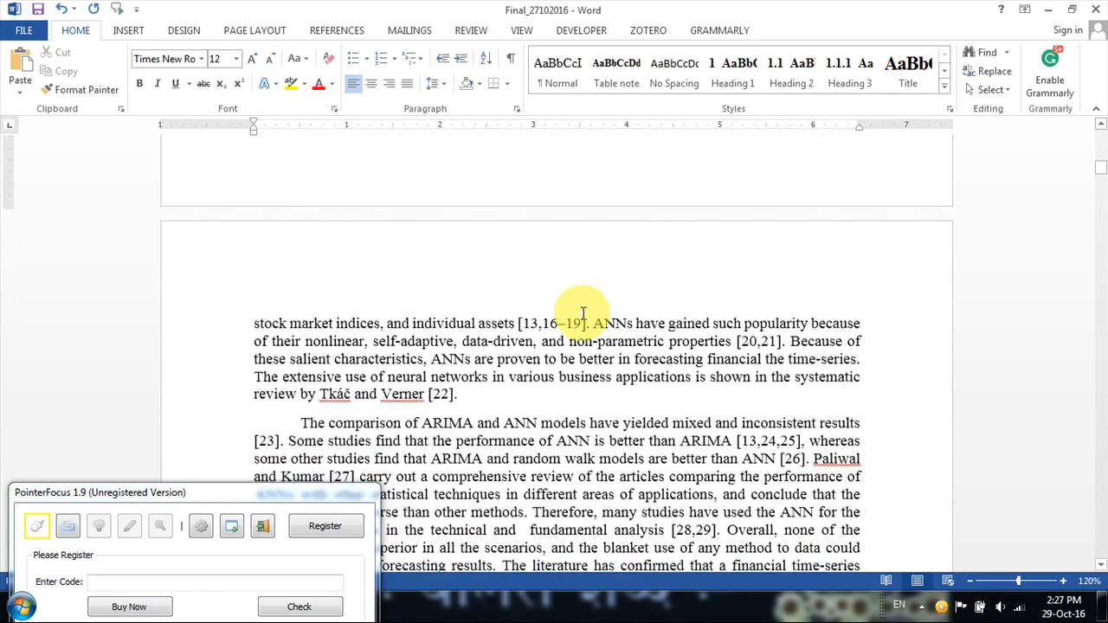
# Update the 'shown in Table 2' cross-reference field in the Data sentence so it renumbers to Table 3.
pyautogui.scroll(-3)
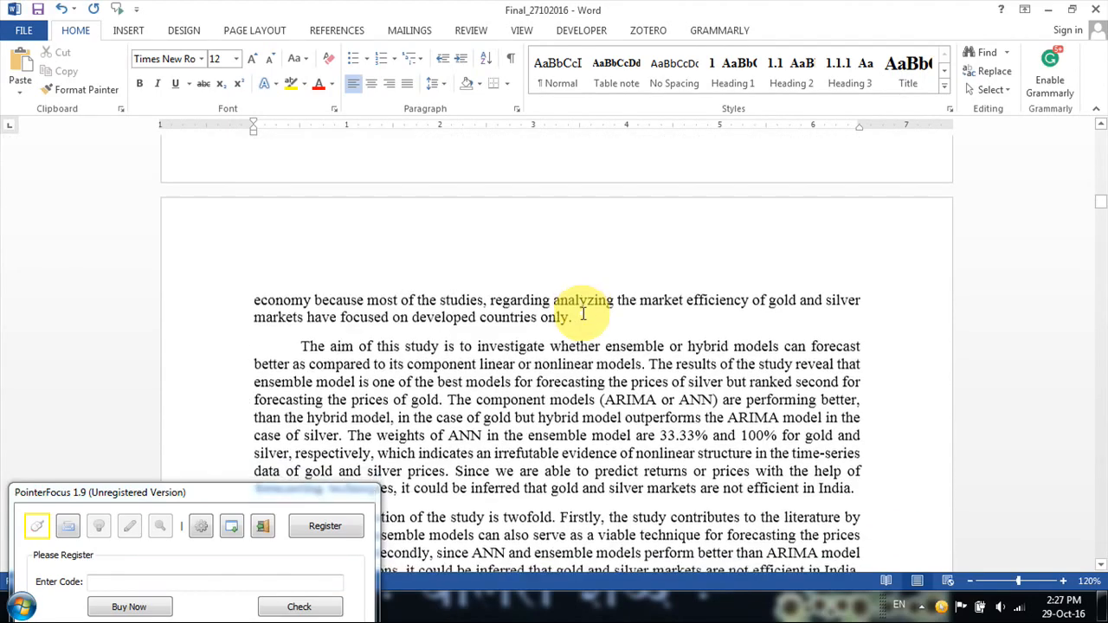
pyautogui.scroll(3)
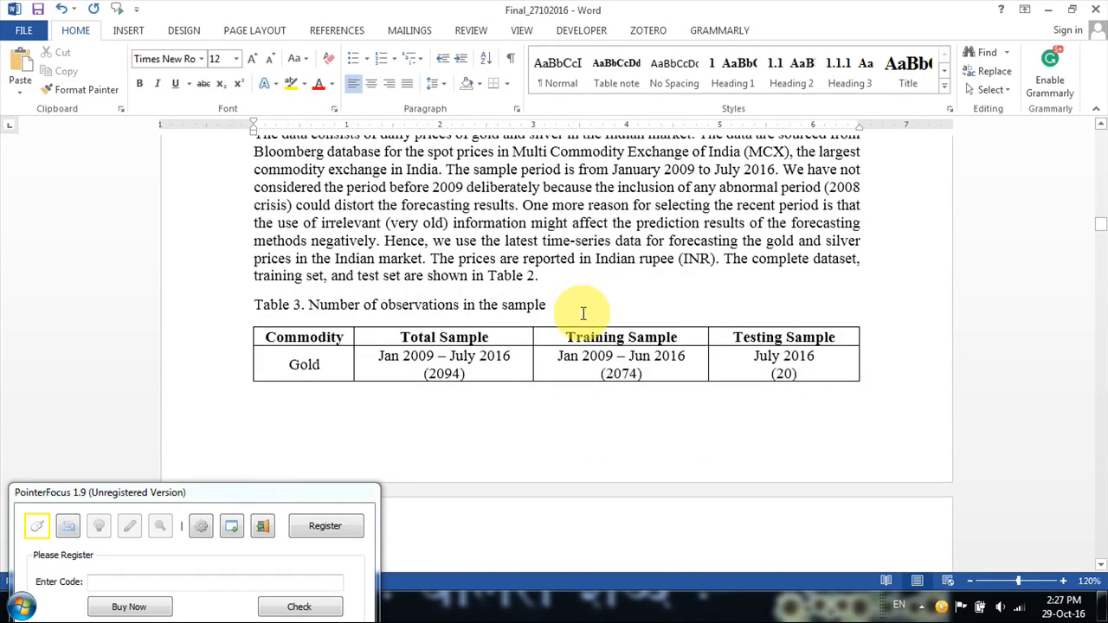
pyautogui.scroll(-3)
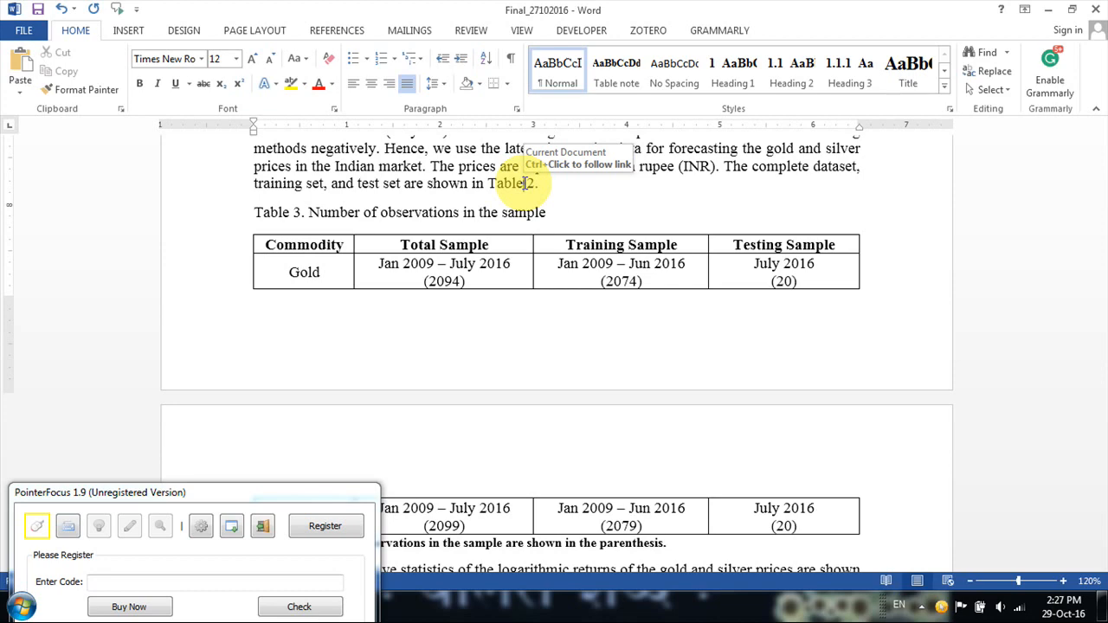
pyautogui.rightClick(519, 183)
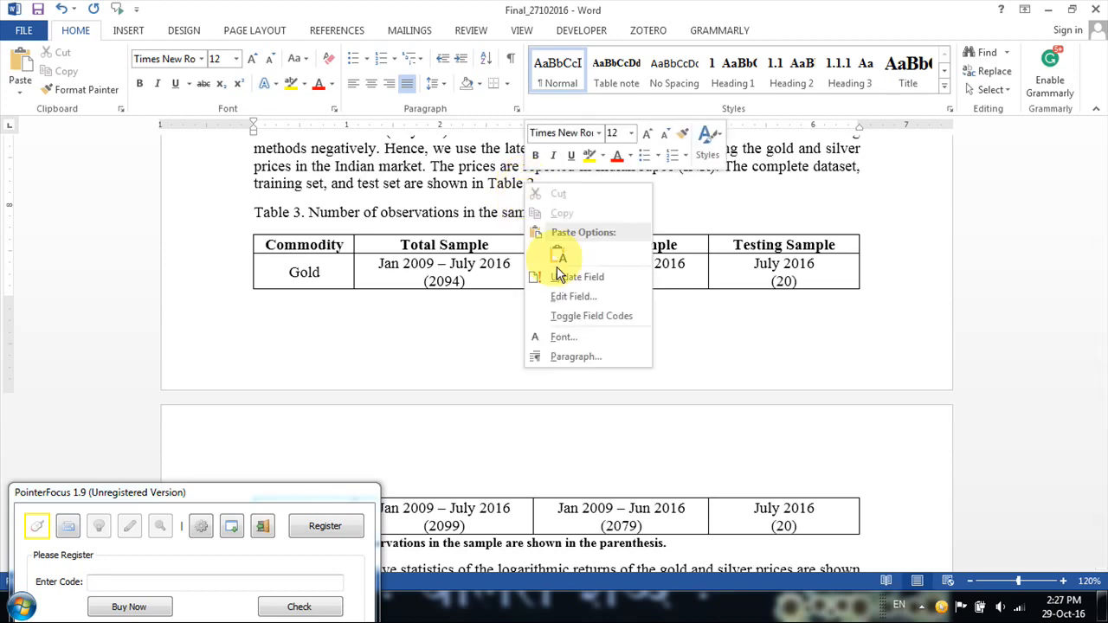
pyautogui.click(577, 276)
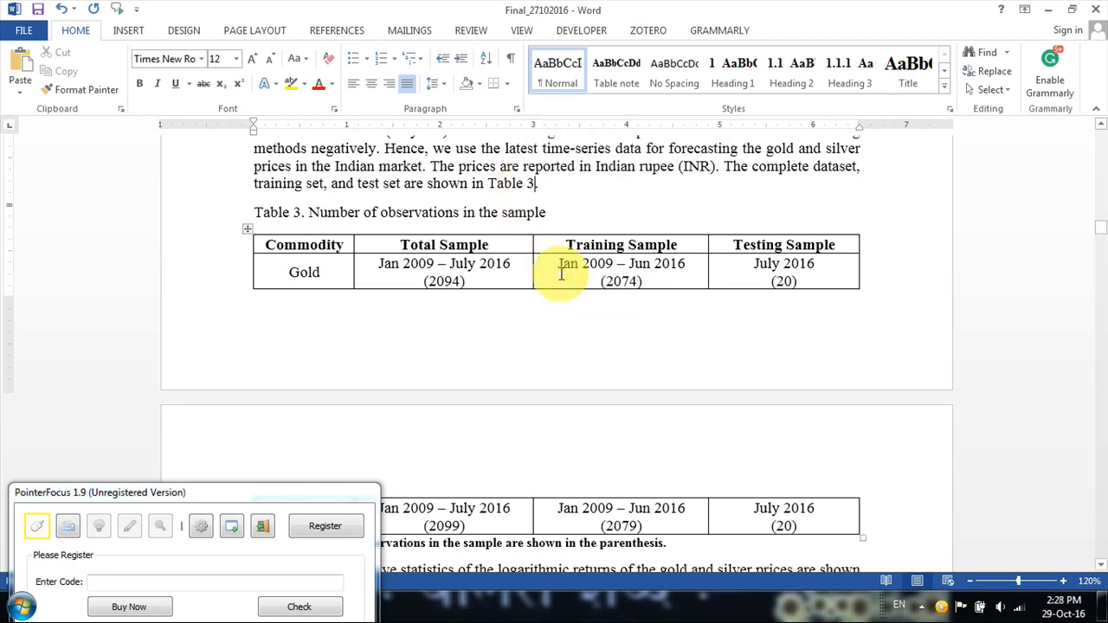
pyautogui.scroll(-3)
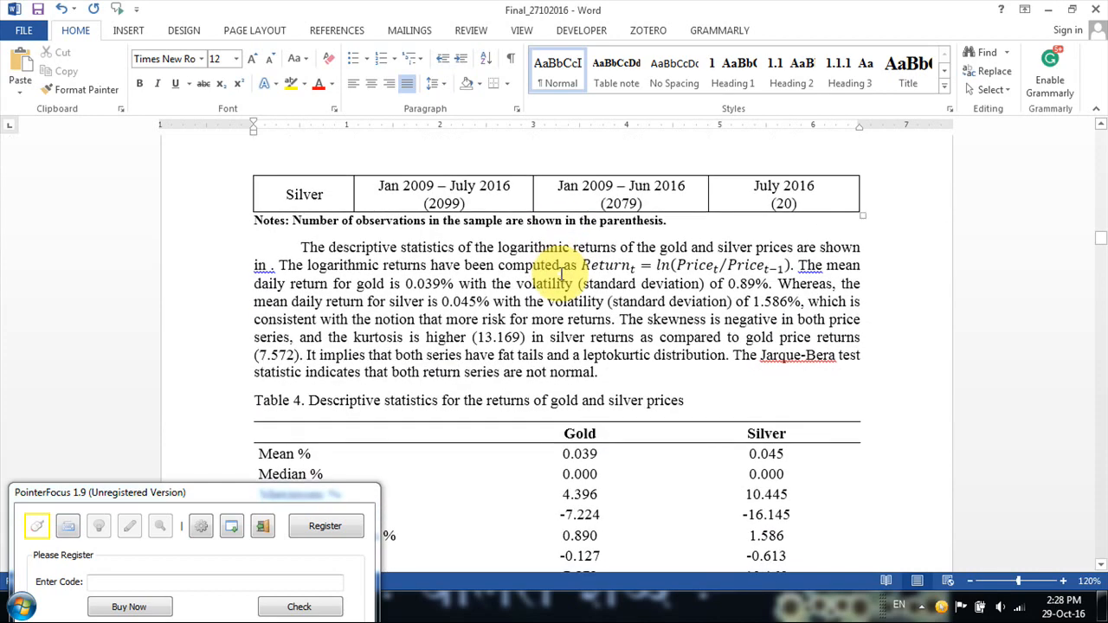